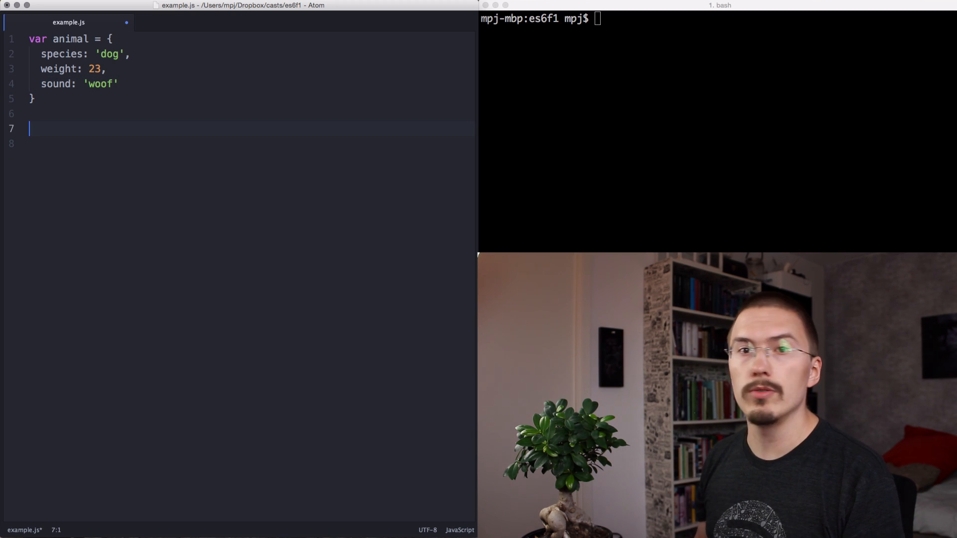
- Write `var { species, sound } = animal` to destructure both properties from the animal object
text(var)
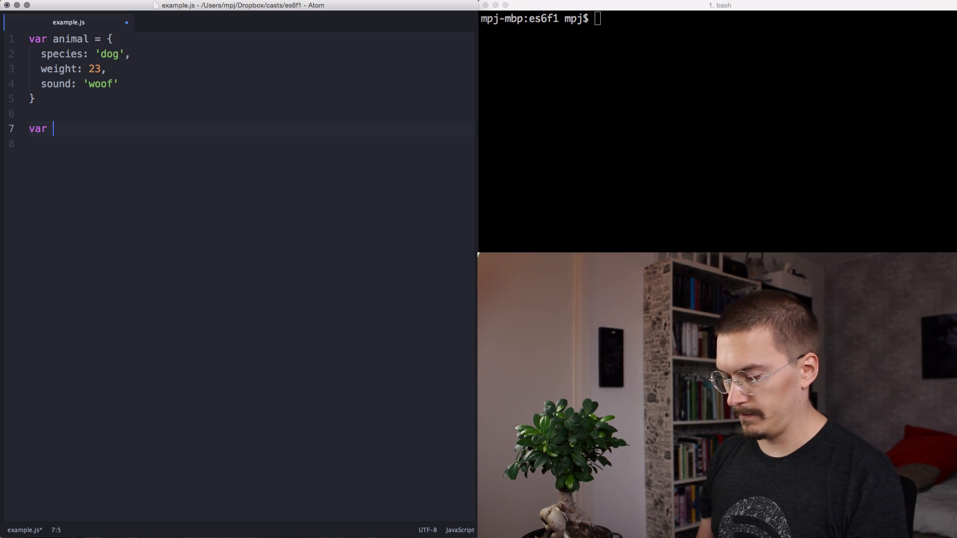
text({ specie)
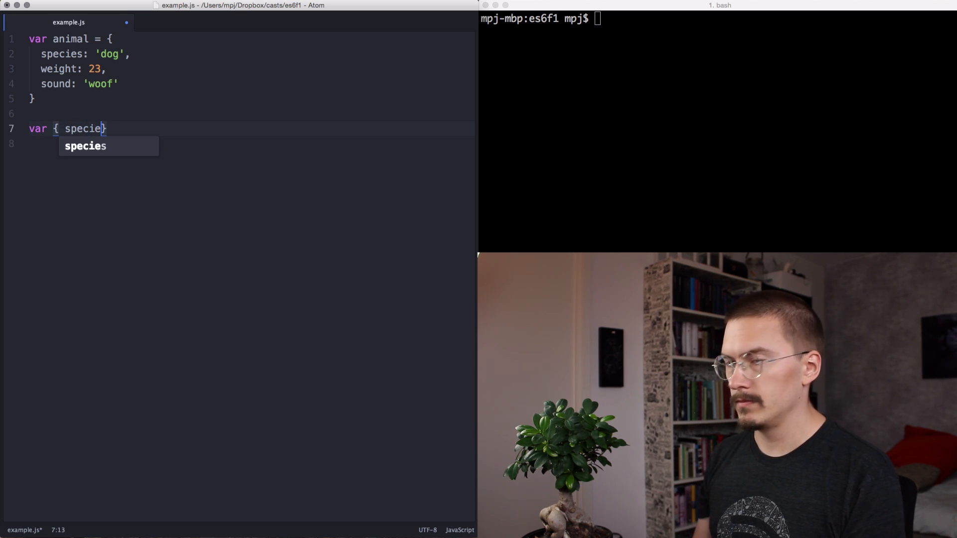
text(s, sound)
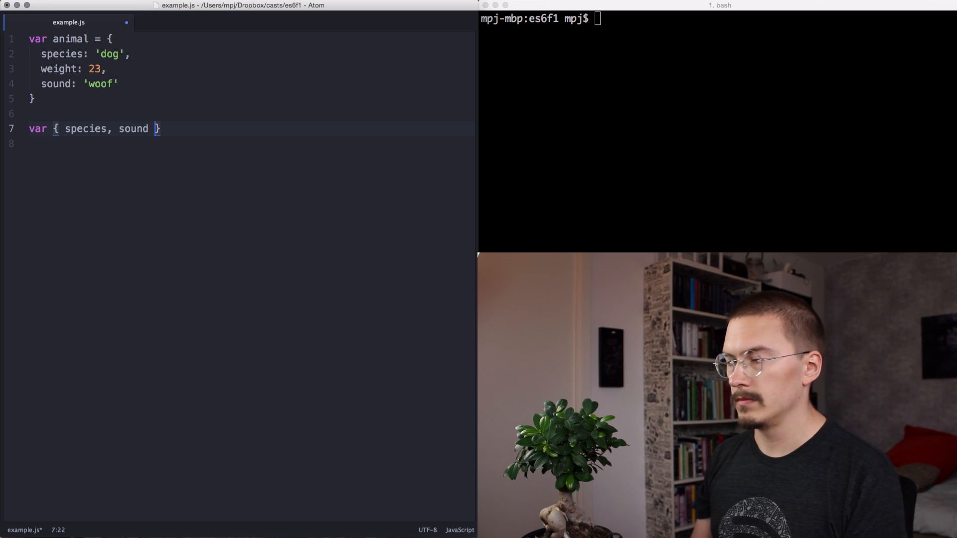
text(= animal)
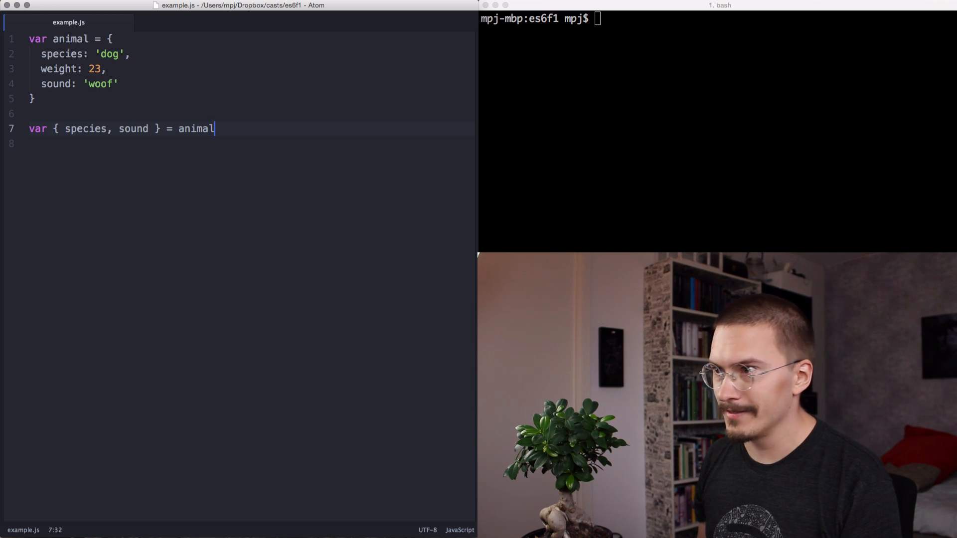
- Add a console.log concatenating 'The', species, 'says', sound into one sentence
text(console.log)
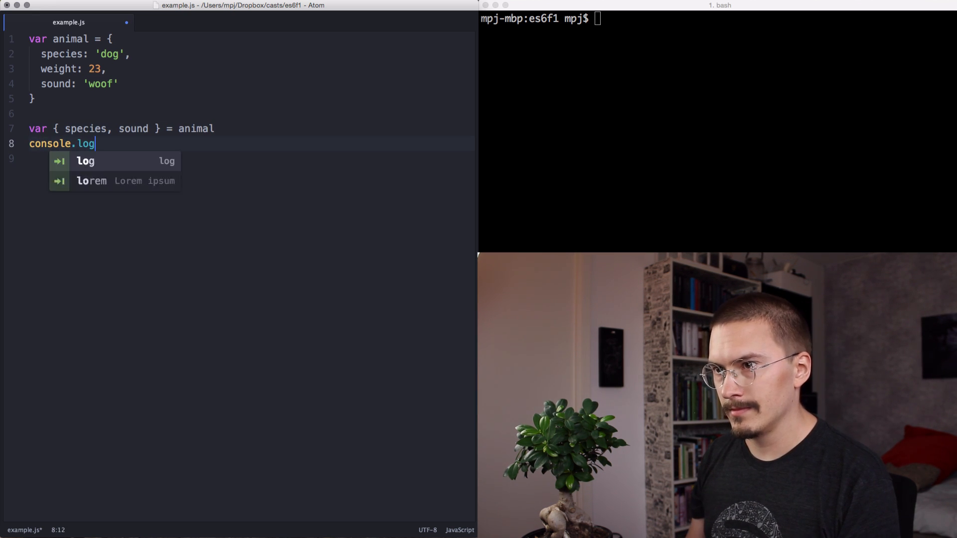
text(('The' +)
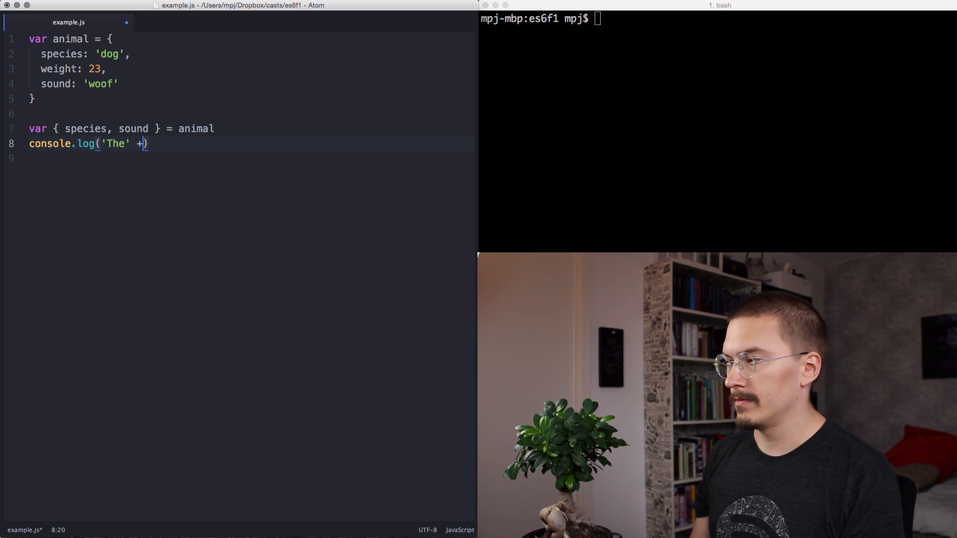
text(species +)
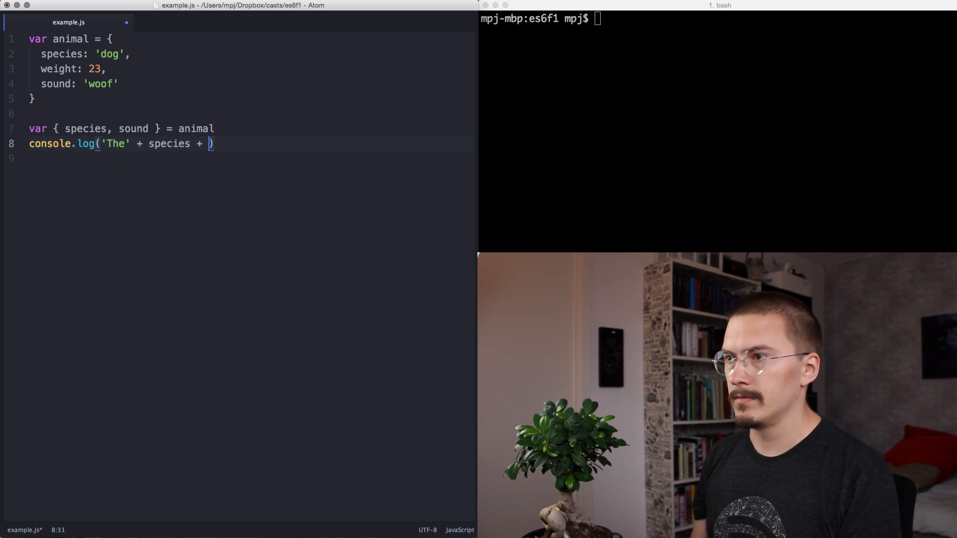
text('says' +)
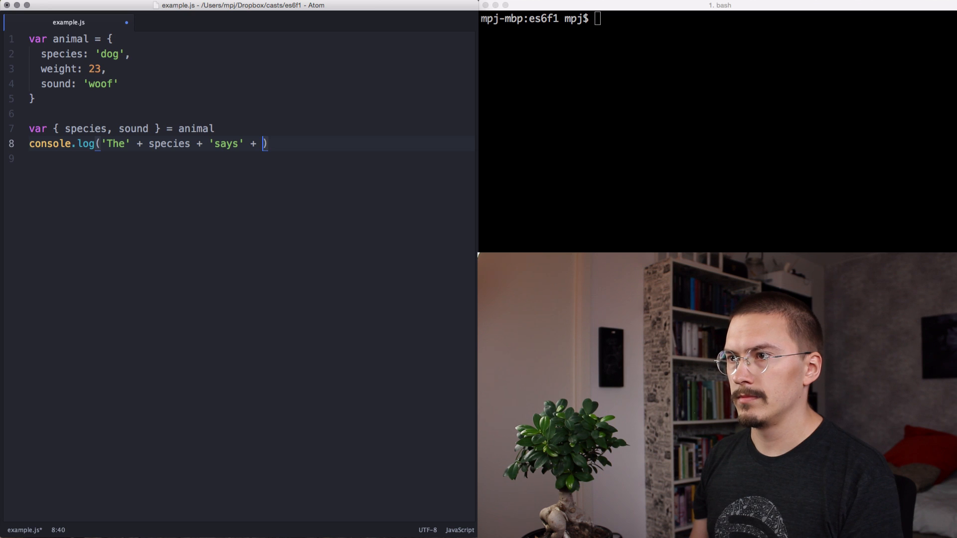
text(sound + '!)
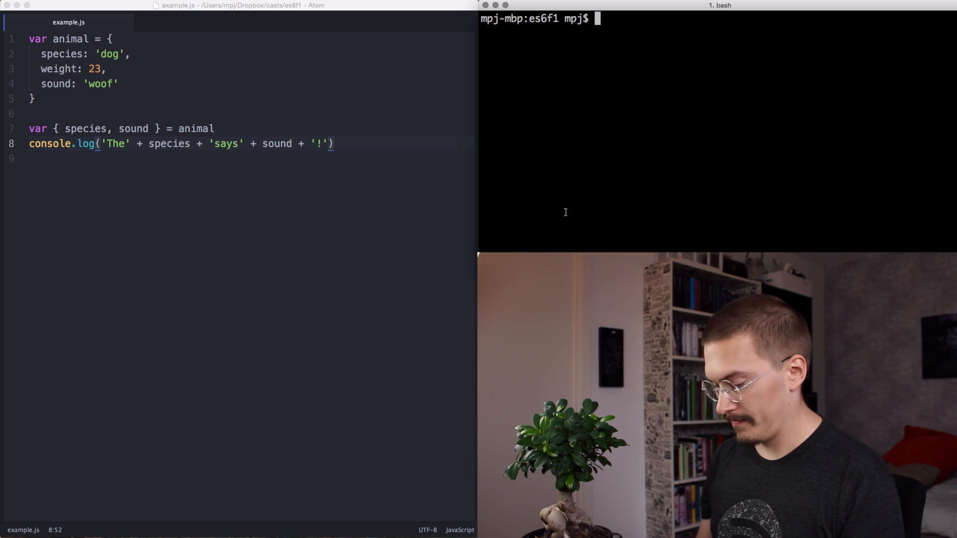
- Run `babel example.js | node`, add spaces to the string literals, and rerun to print "The dog says woof!"
text(babel)
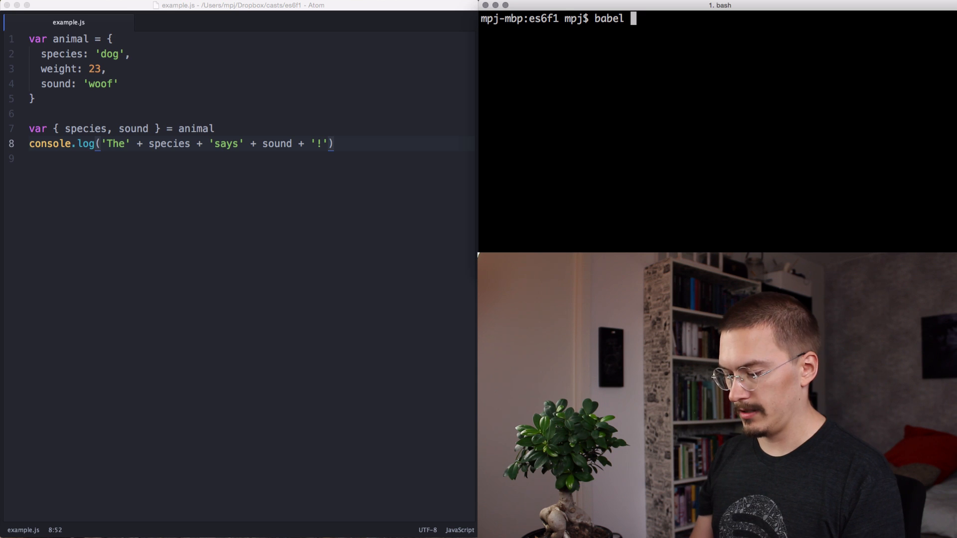
text(example)
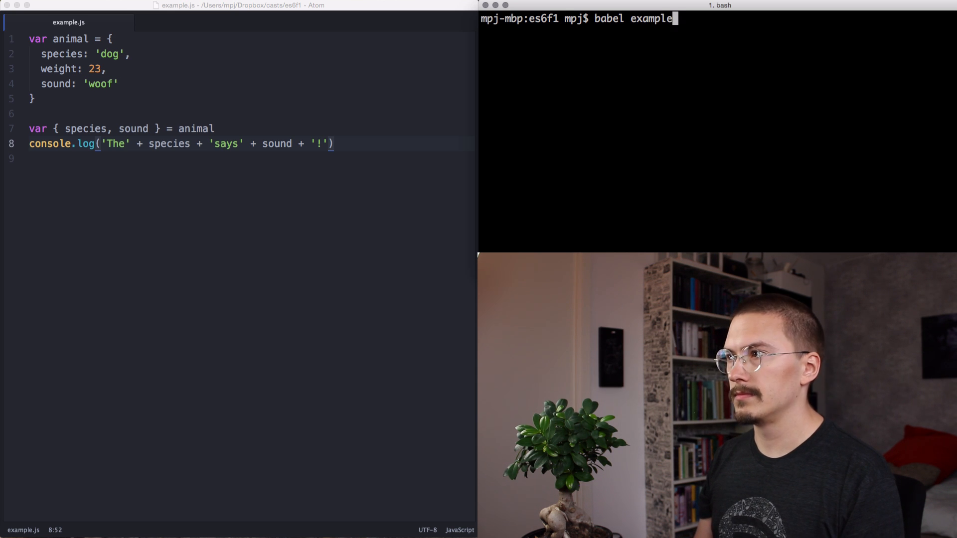
text(.js | node)
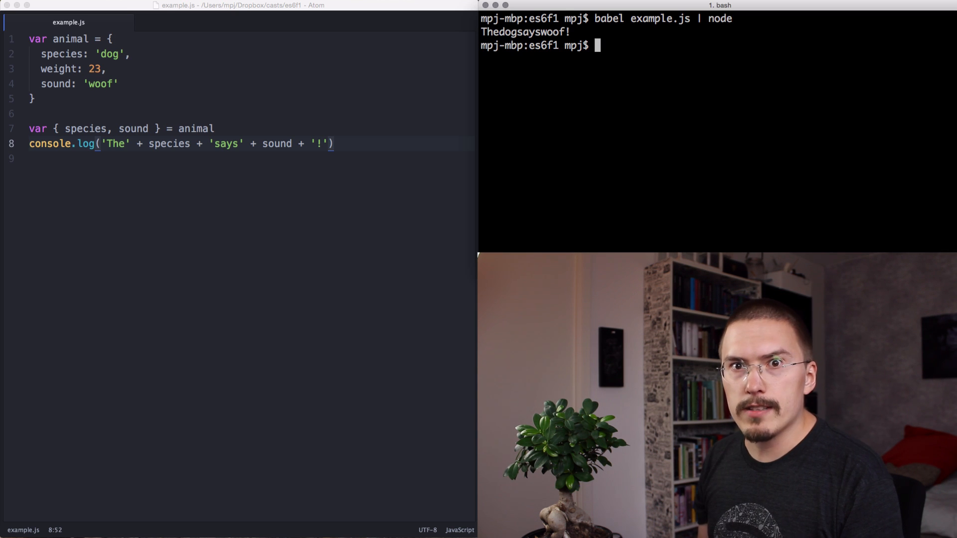
text(" ")
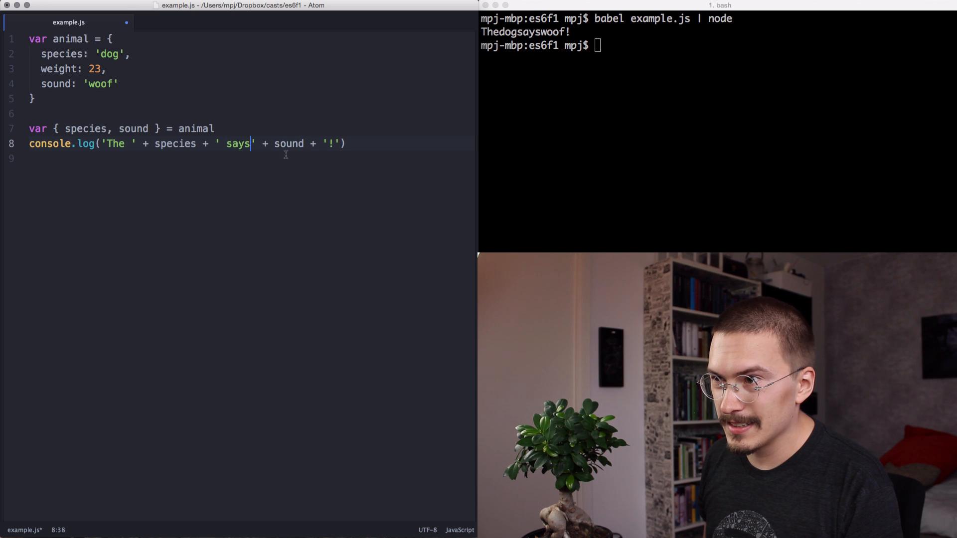
text(babel example.js | node)
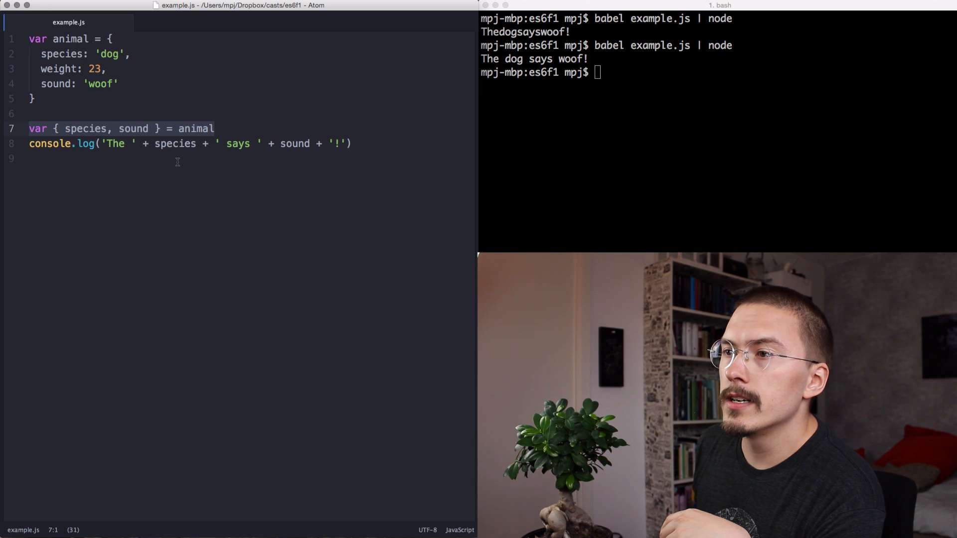
double_click(195, 128)
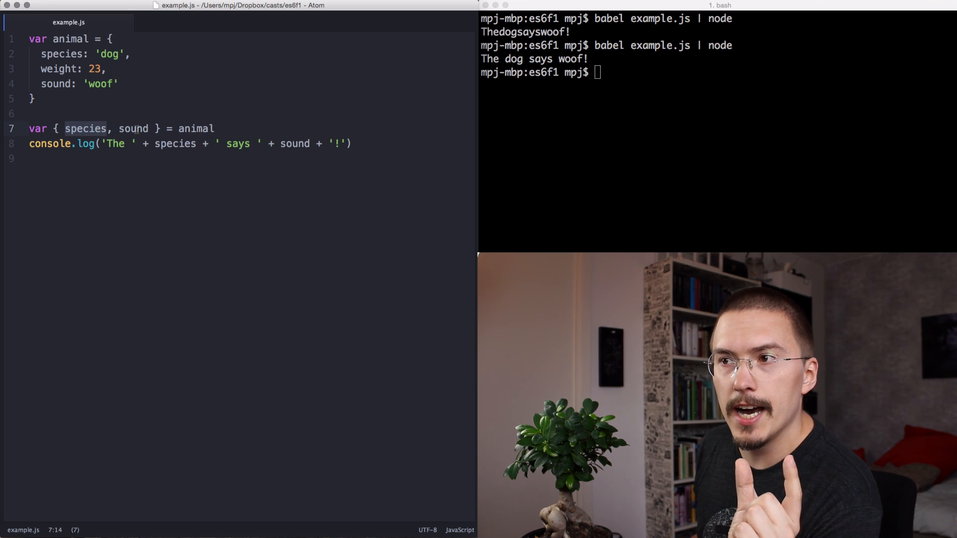
double_click(194, 129)
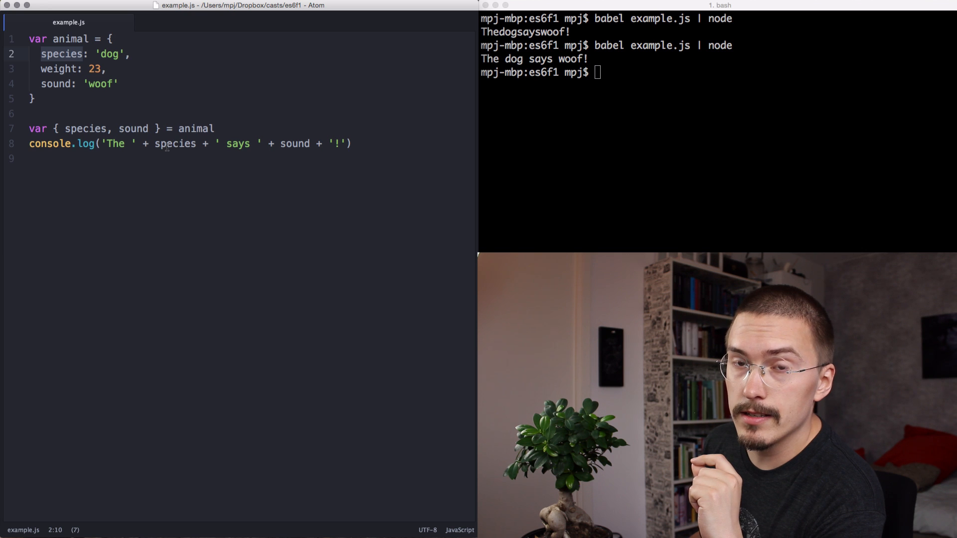
double_click(294, 144)
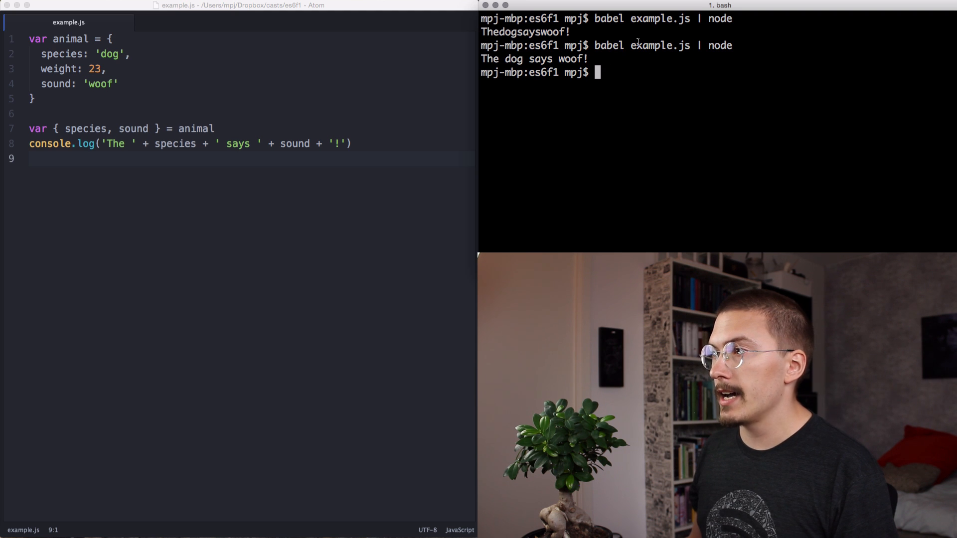
double_click(658, 45)
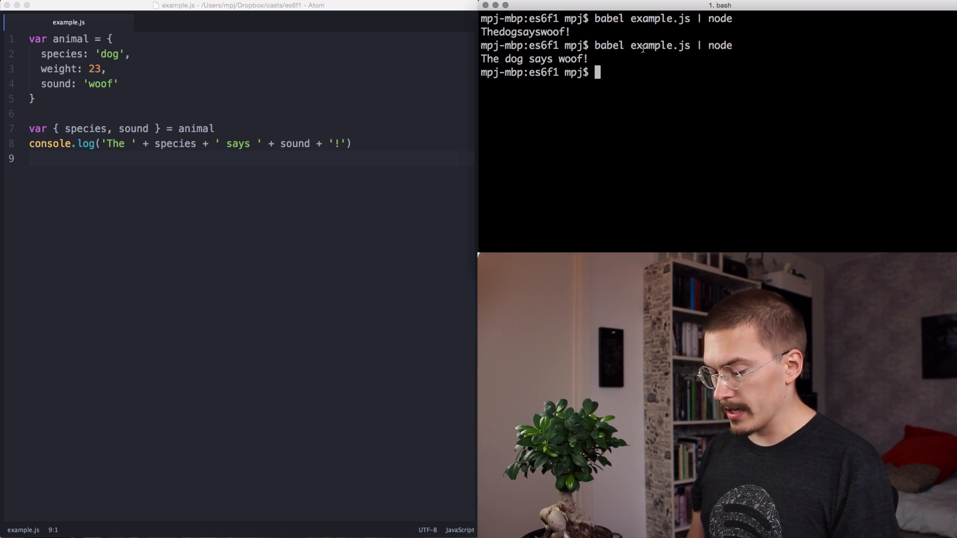
- Run `babel example.js` alone and compare the destructuring line with the compiled assignments
text(bab)
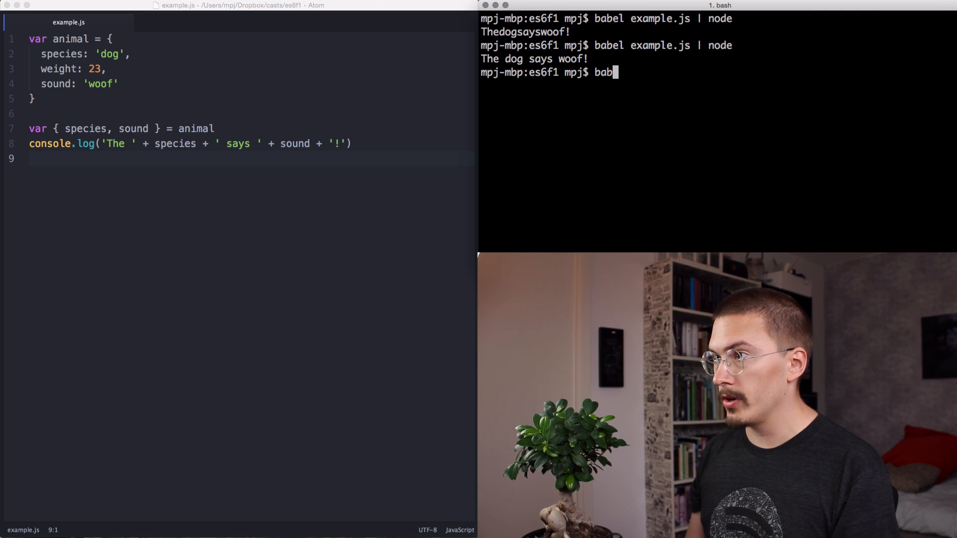
text(el example.js)
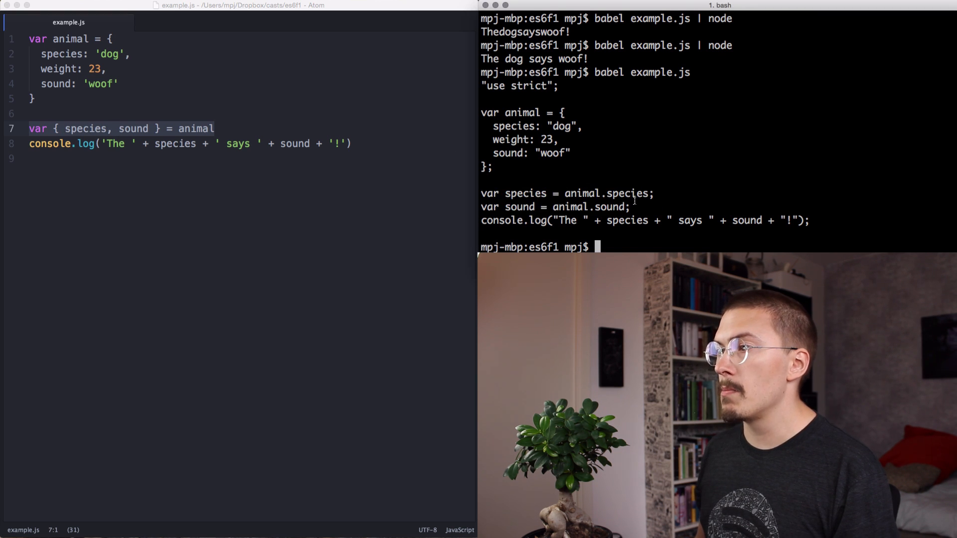
drag(483, 193, 635, 206)
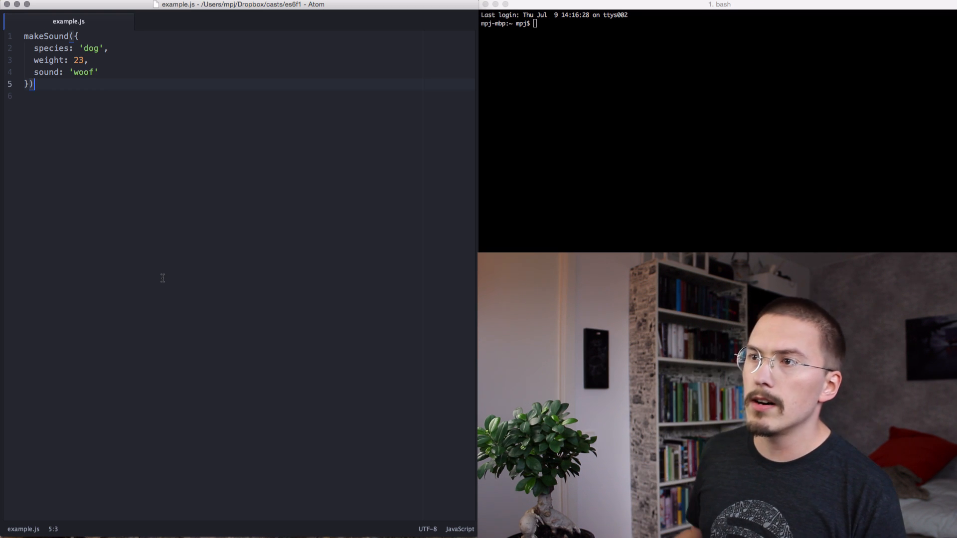
click(74, 35)
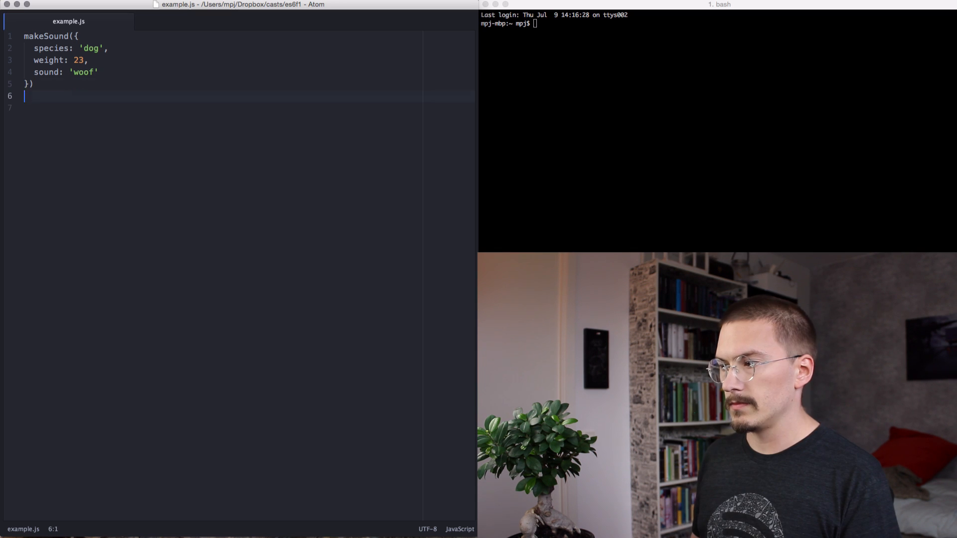
- Declare `function makeSound(options) {` in example.js
text(function make)
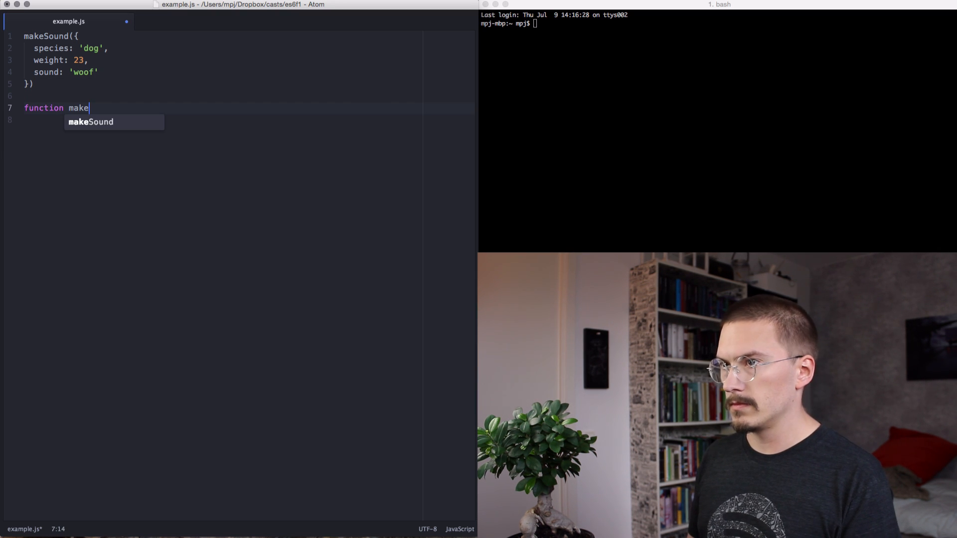
key(tab)
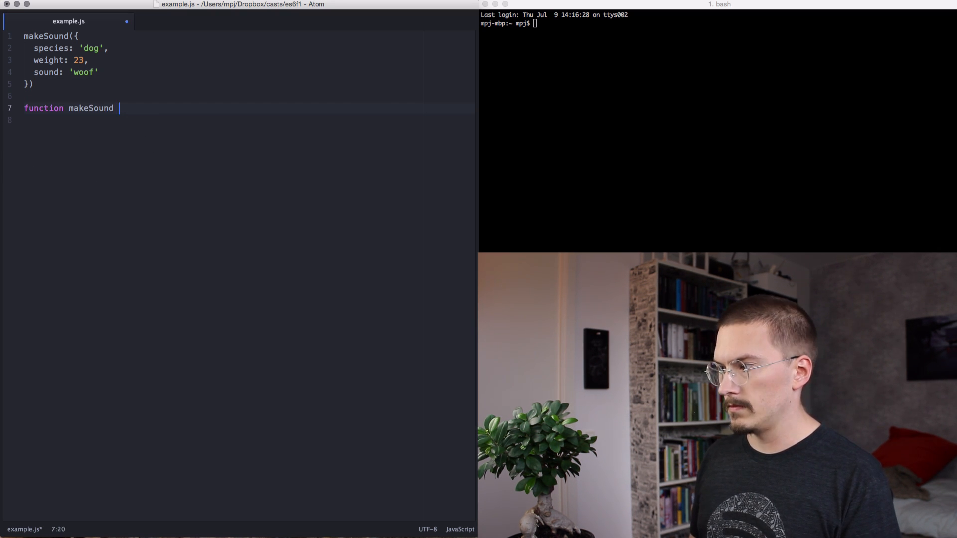
text(())
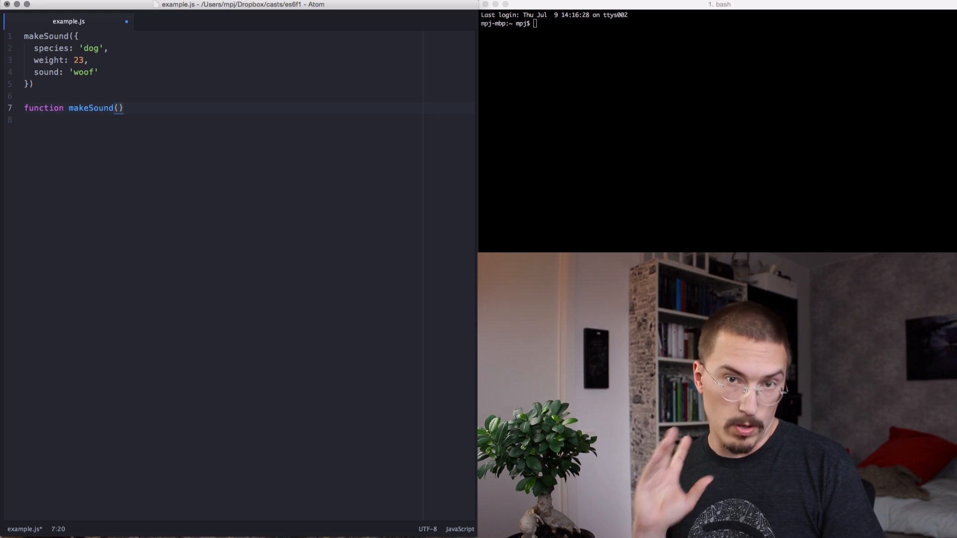
text(options) {)
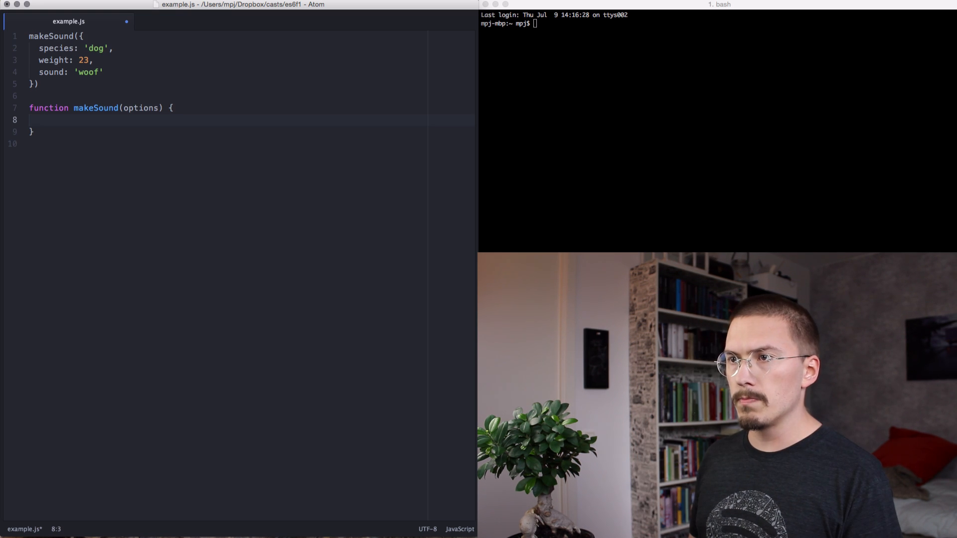
- Log 'The ' + options.species + ' says ' + options.sound + '!' inside makeSound
text(conosl)
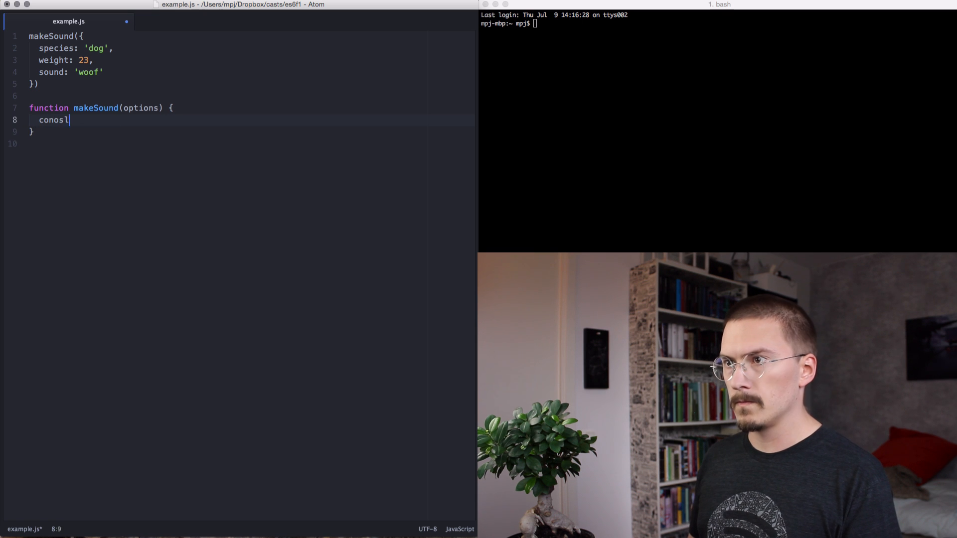
text(console.log(''))
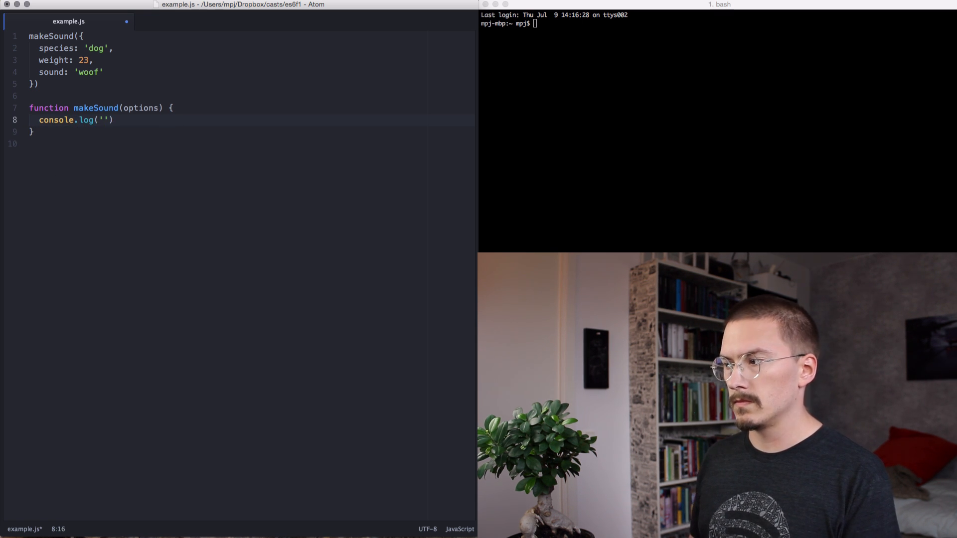
text(The ' + o)
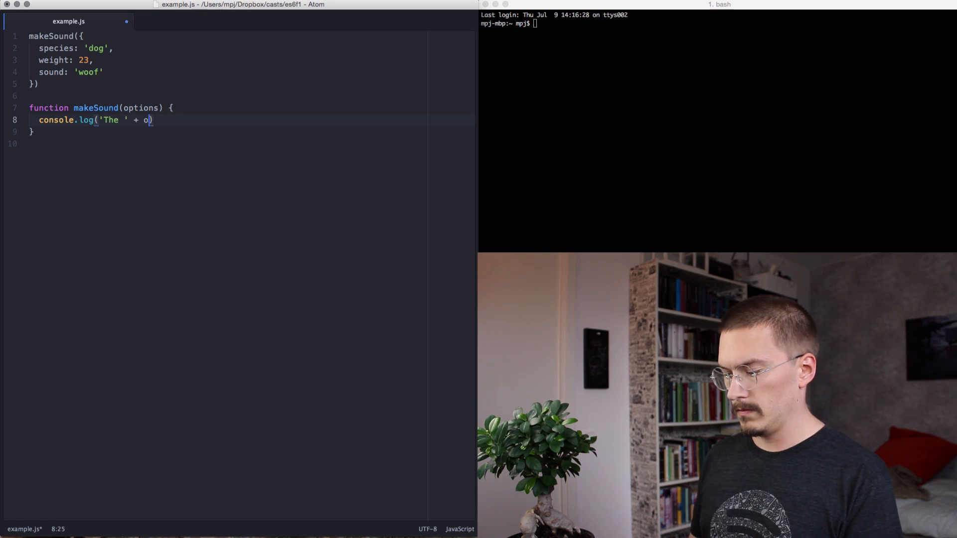
text(ptions.species + '')
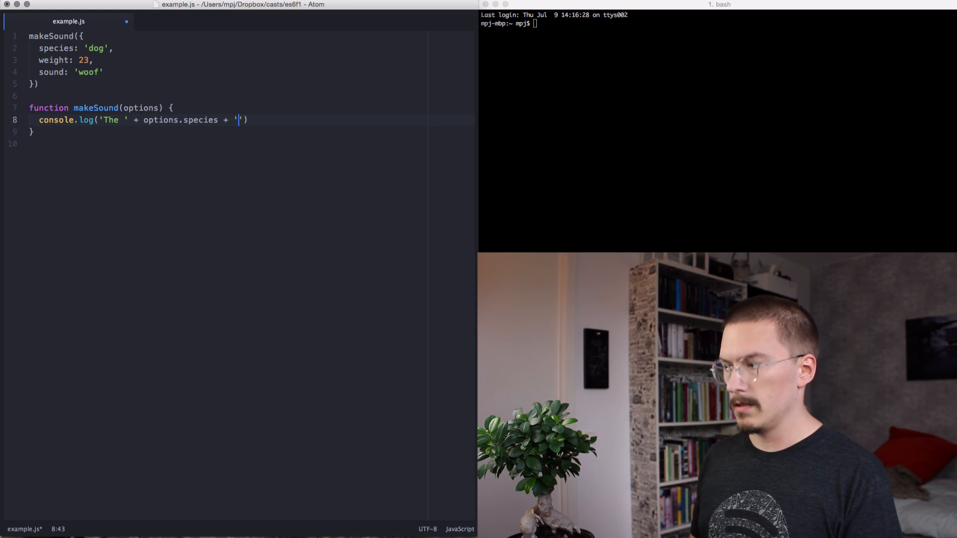
text(says)
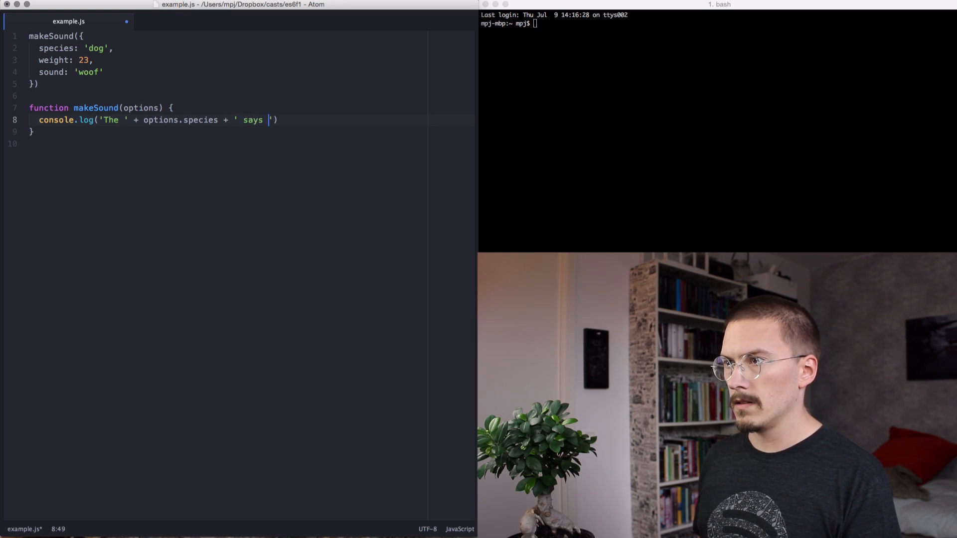
text(+ options.sound +)
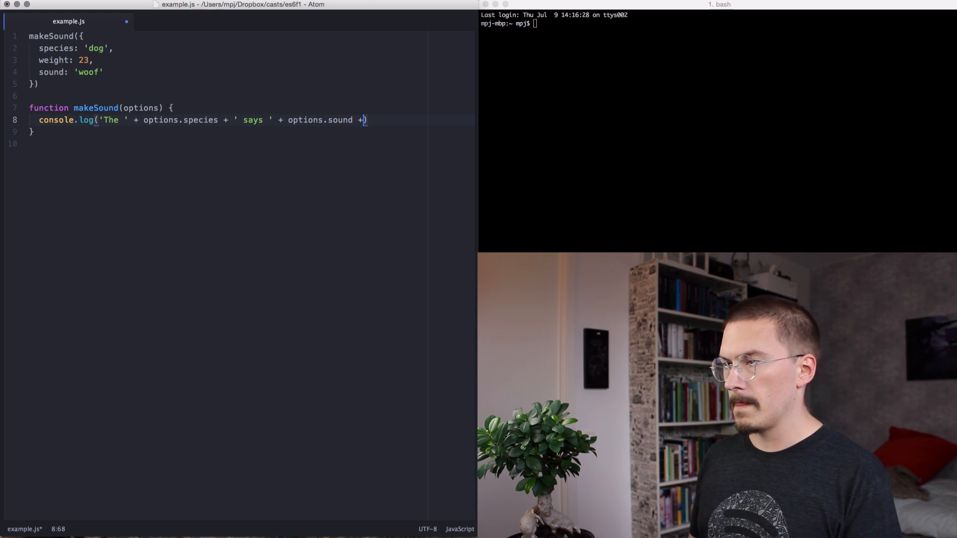
text('!'))
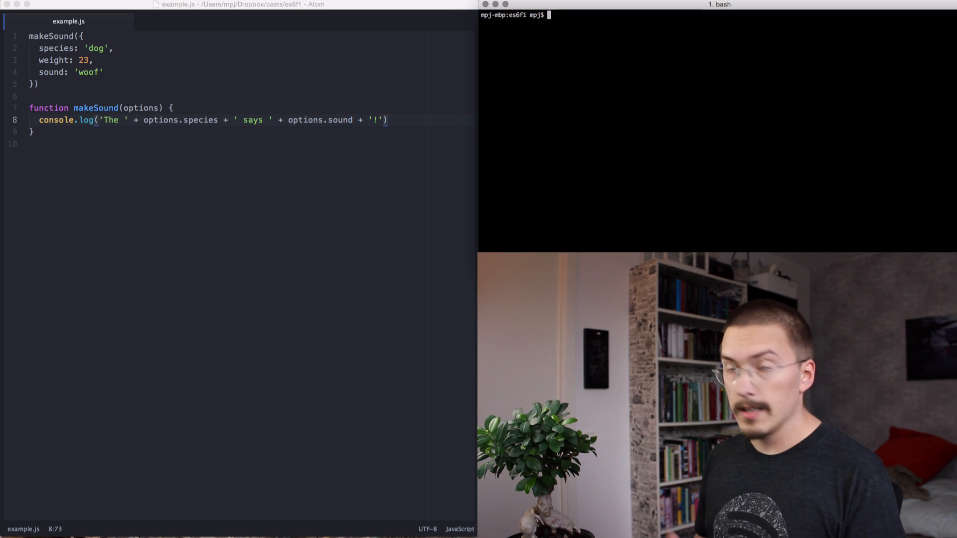
- Run `node example.js` in Terminal to see the logged sentence
text(n)
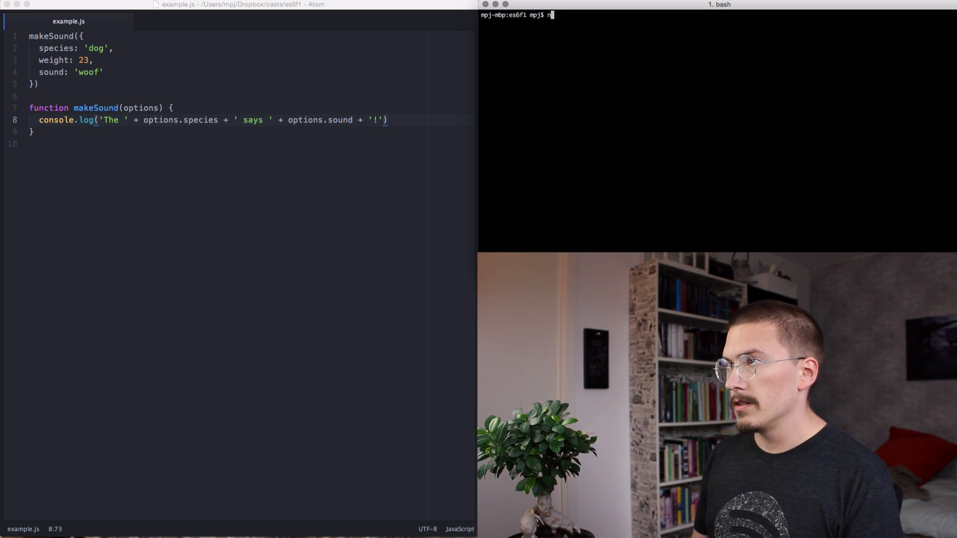
text(ode)
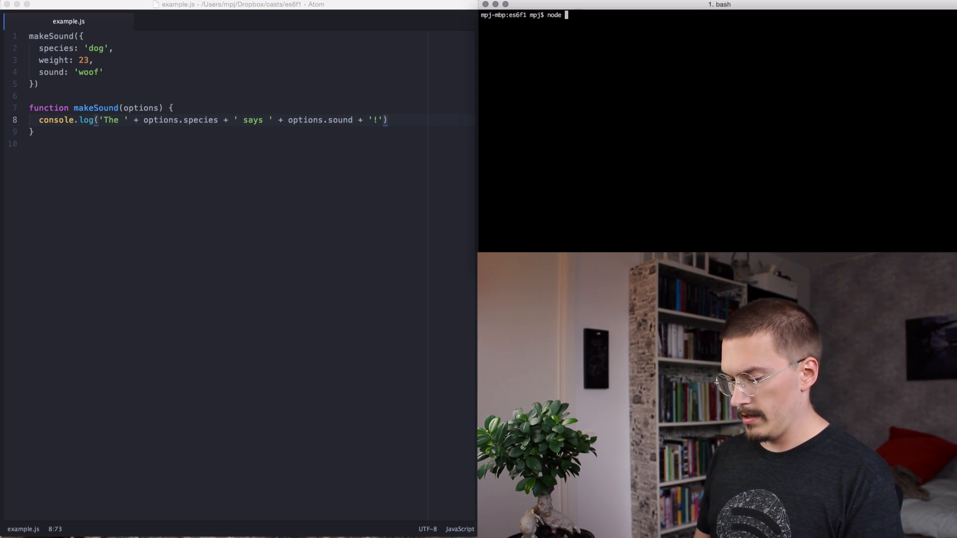
text(ex)
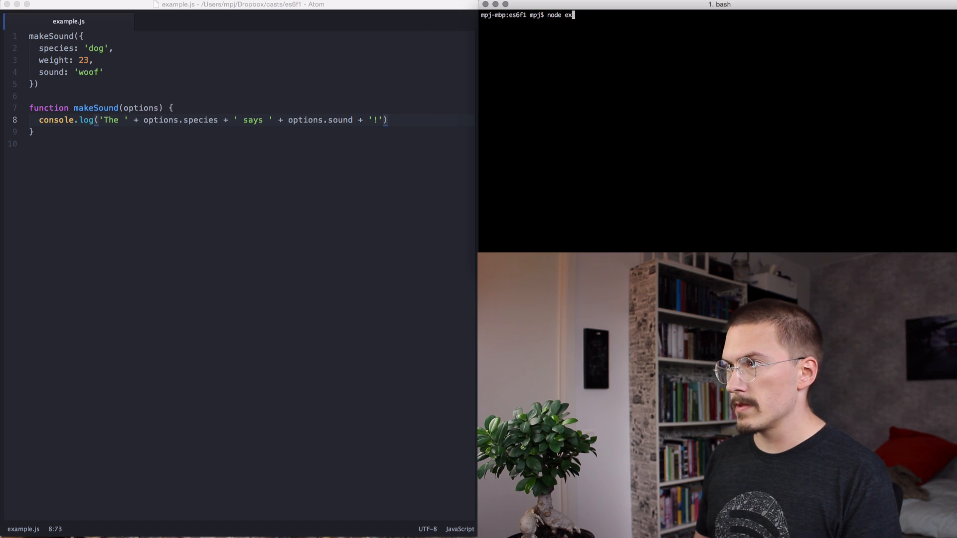
text(ample)
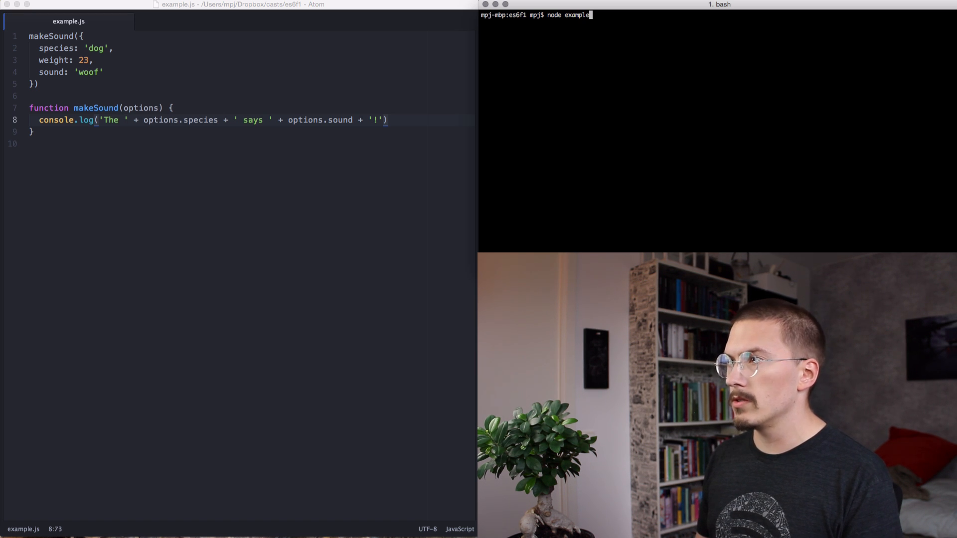
text(.js)
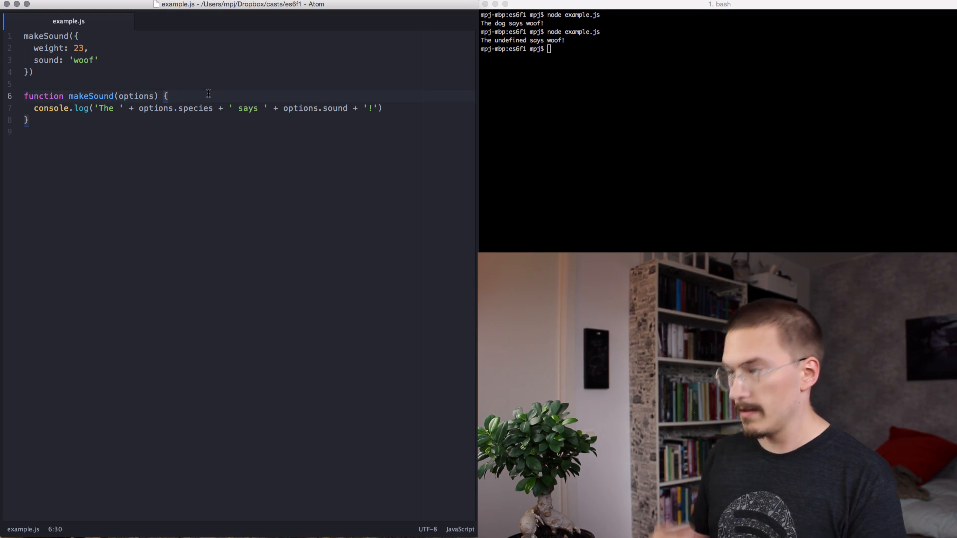
- Add `options.species = options.species || 'animal'` as the first line of makeSound
text(op)
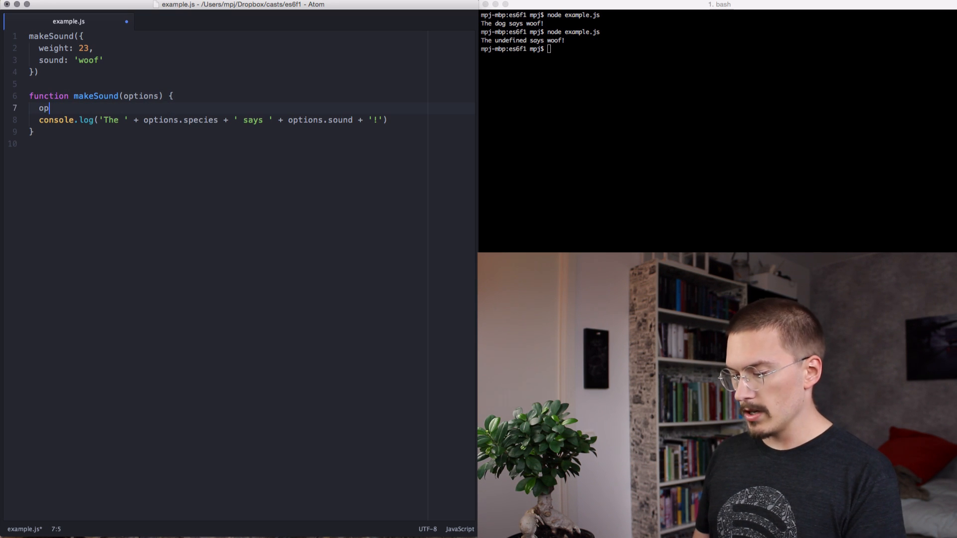
text(tions.species =)
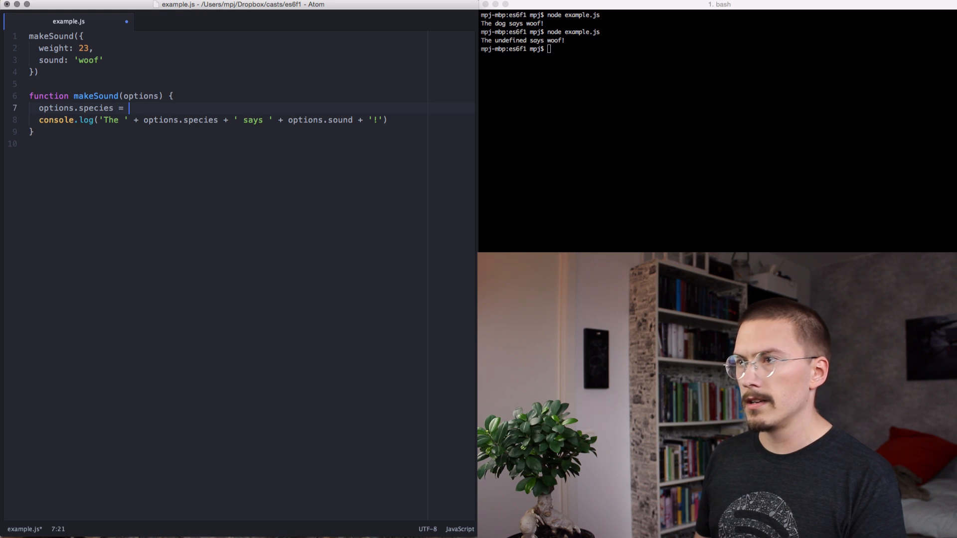
text(options.species || '')
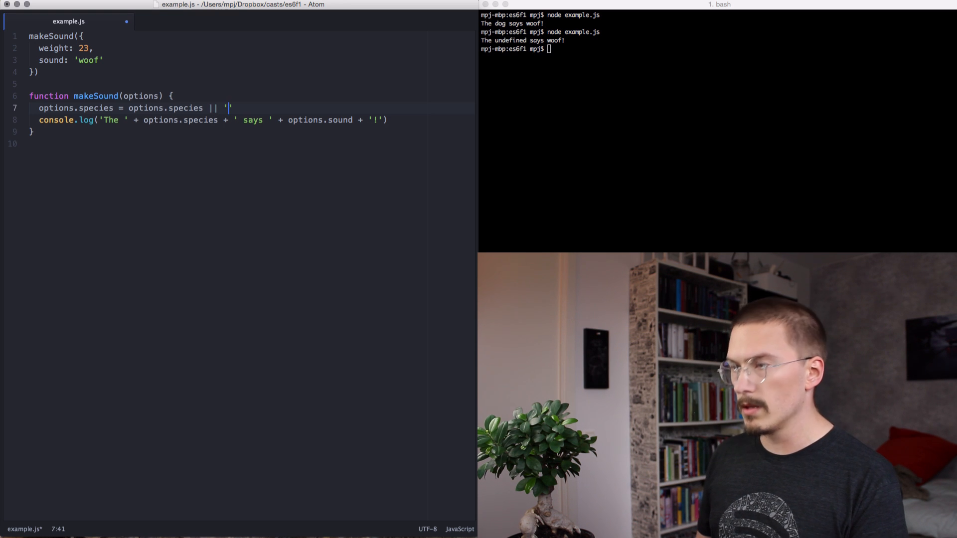
text(animal)
click(718, 48)
text(node example.js)
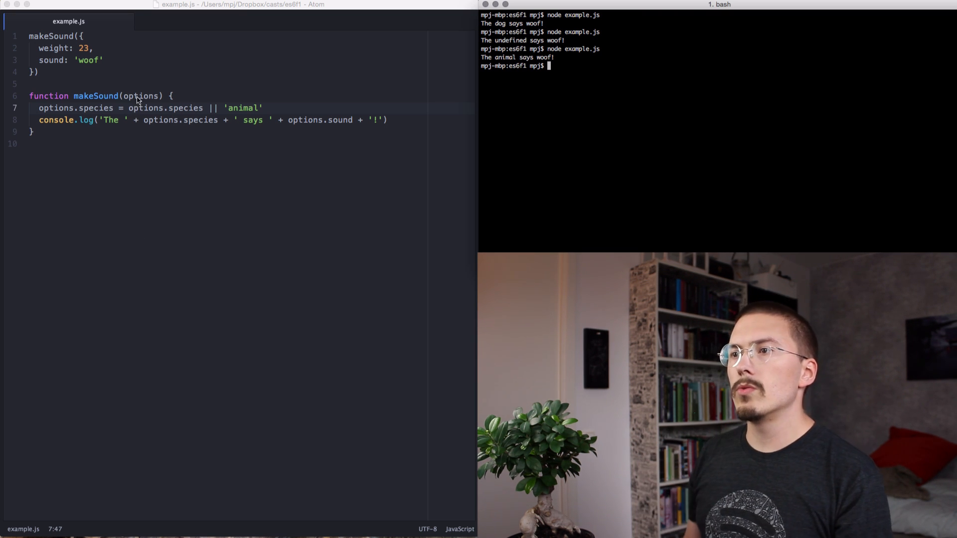
- Highlight the options parameter and the makeSound name while explaining the species fallback variable
double_click(140, 95)
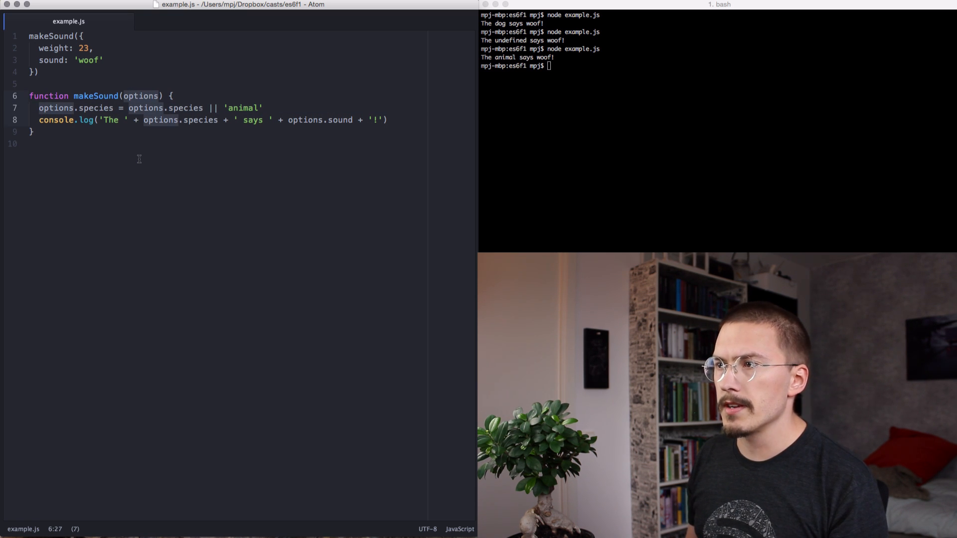
click(158, 143)
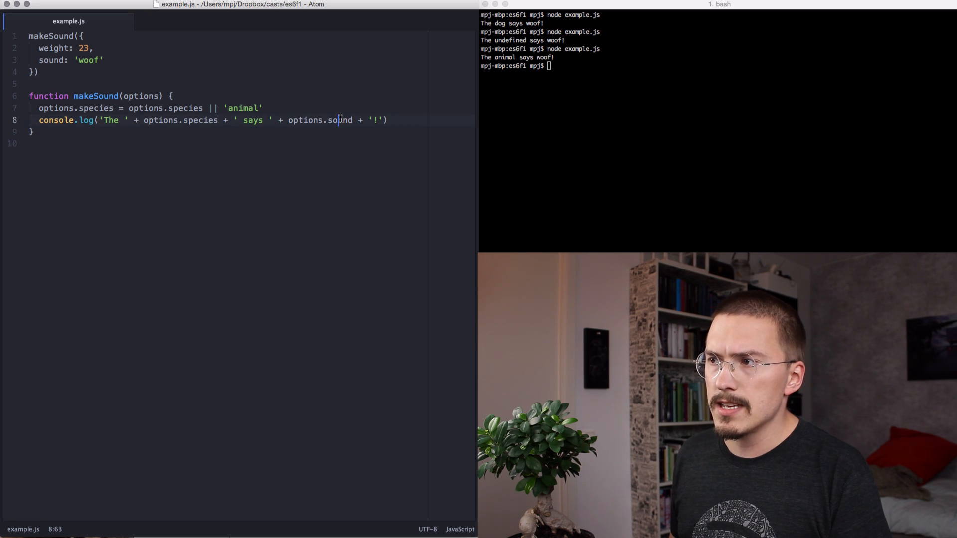
double_click(339, 120)
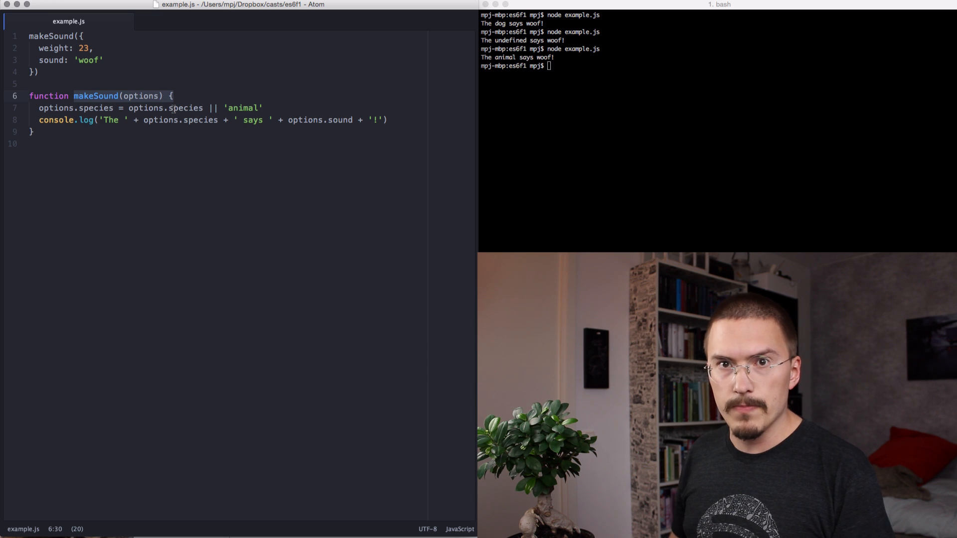
mouse_move(254, 227)
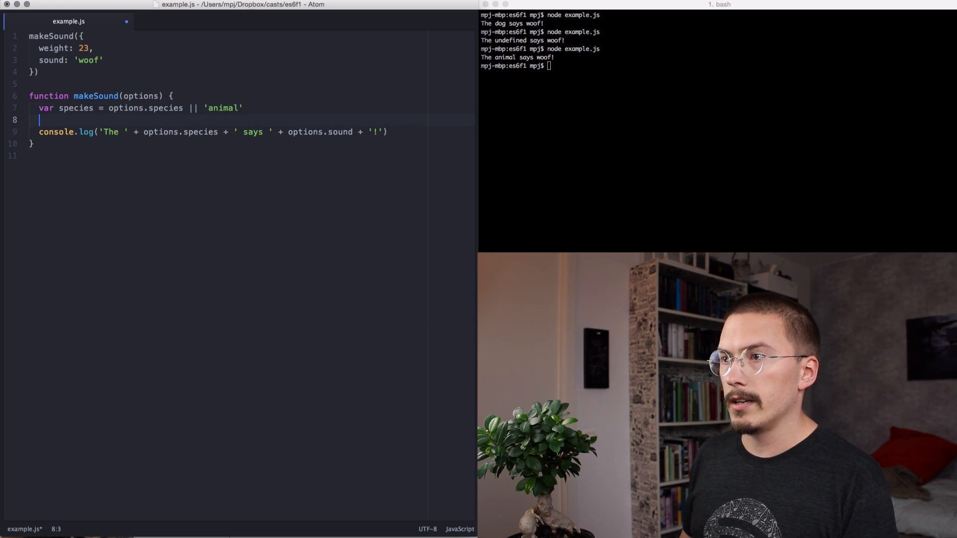
- Add `var sound = options.sound` and point out the species and sound variables used in the log line
text(var sound = options.)
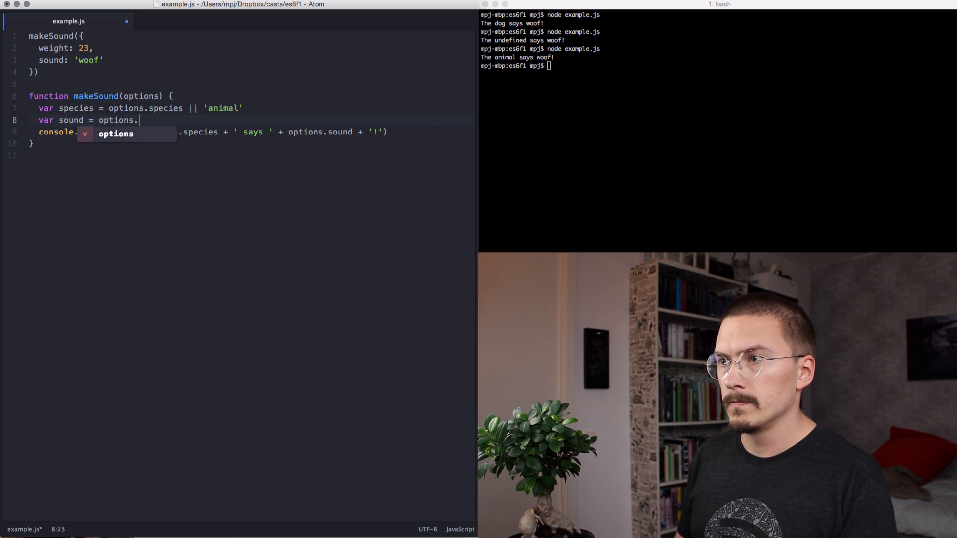
text(sound)
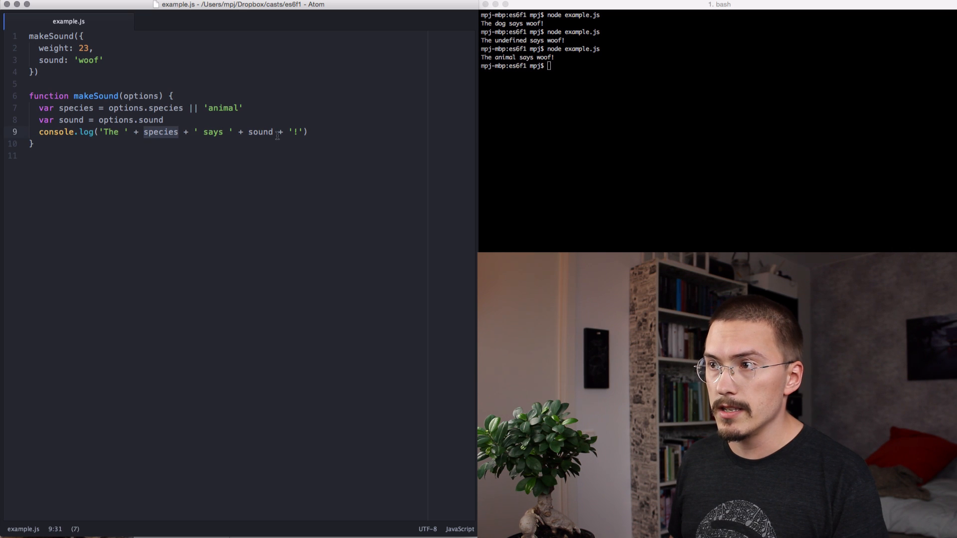
double_click(259, 132)
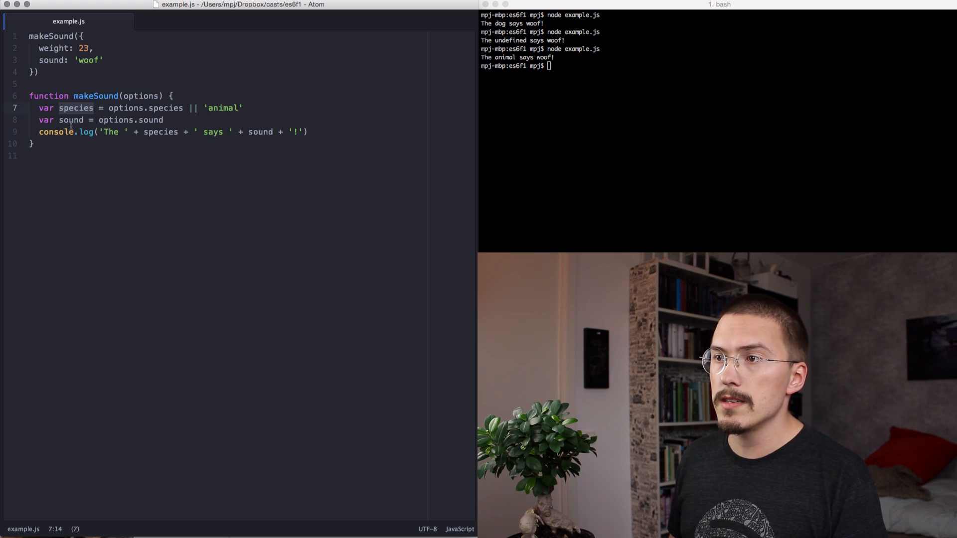
double_click(72, 120)
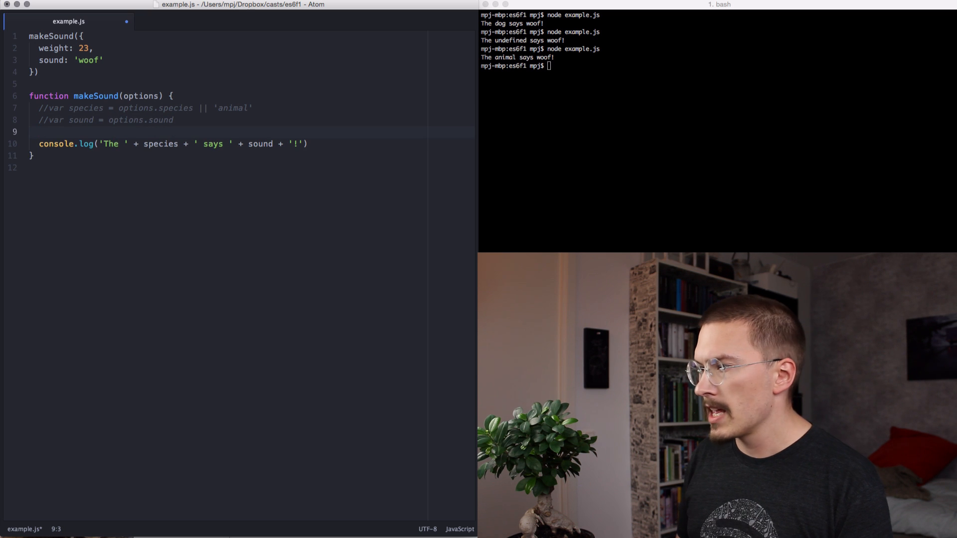
- Write `var { species, sound } = options` at the top of makeSound
text(var {)
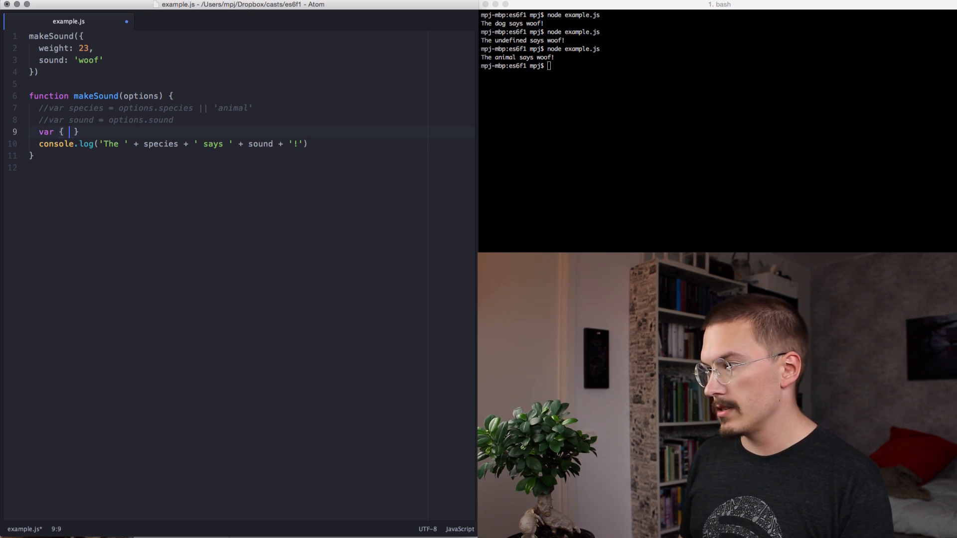
text(spec)
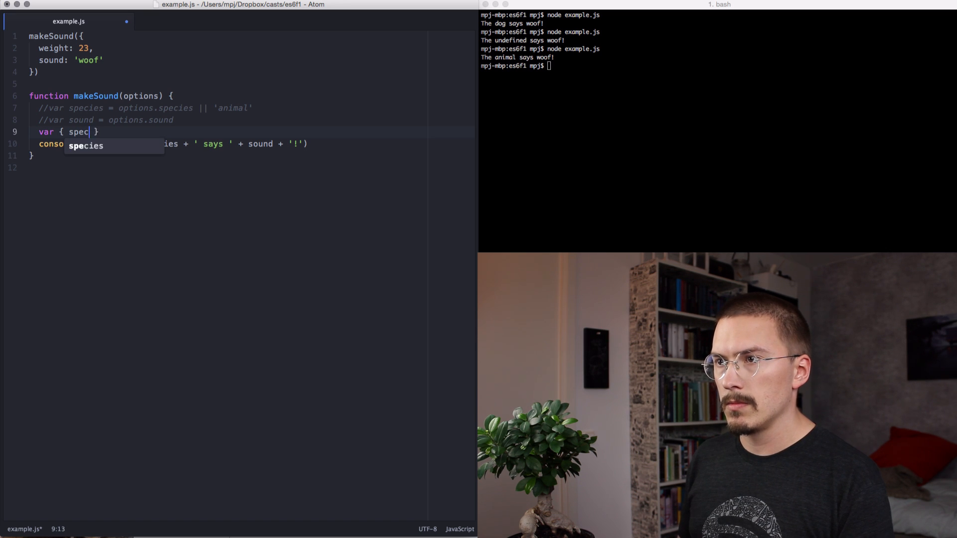
text(ies, sou)
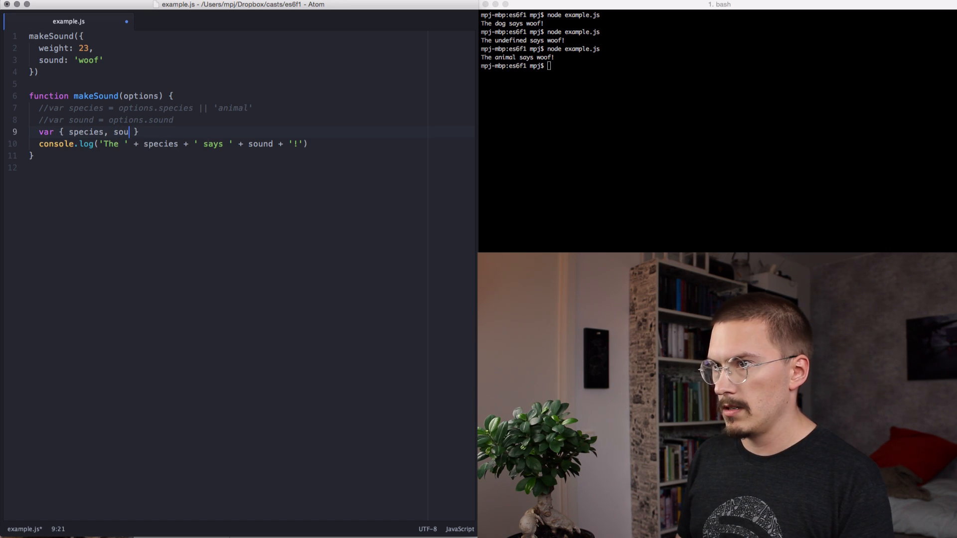
text(nd } =)
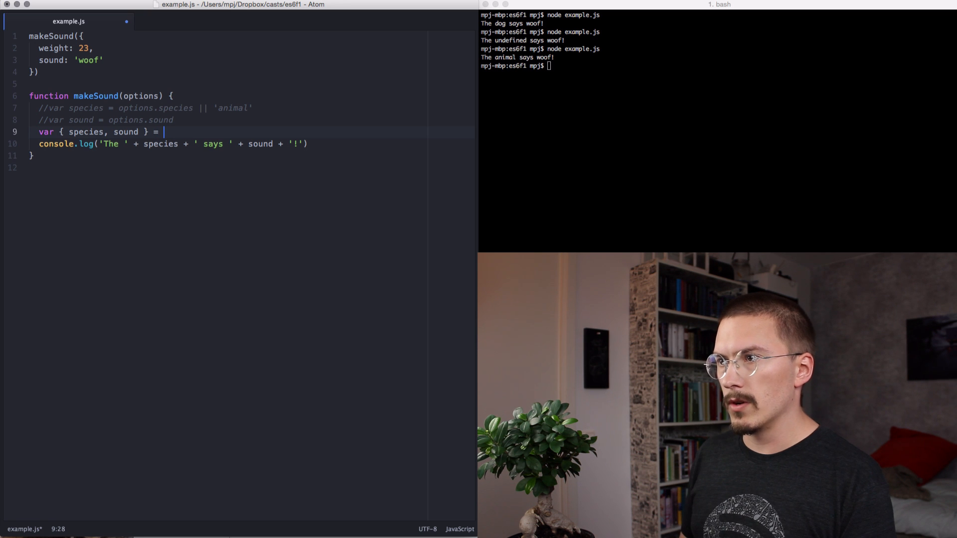
text(options)
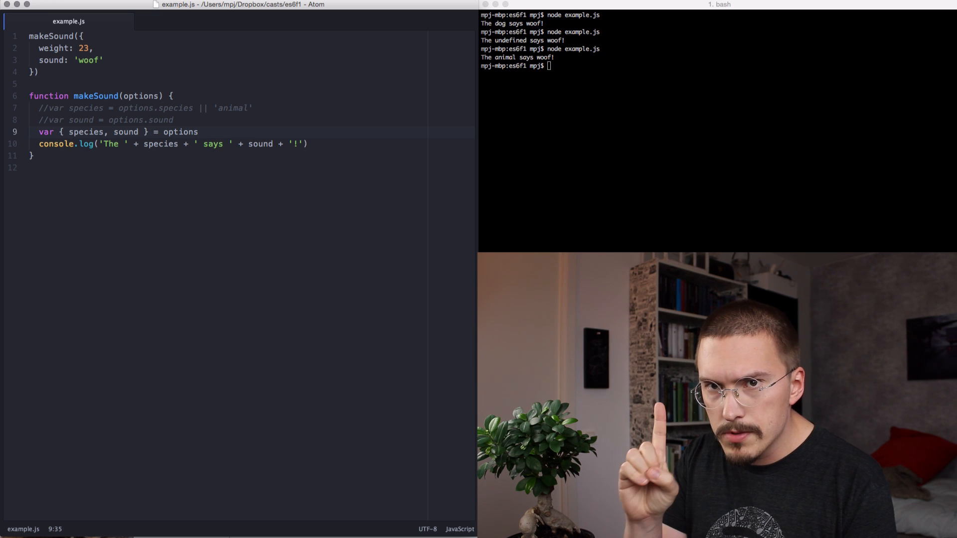
- Add `species = species || 'animal'` below it and start a babel command in Terminal
text(se)
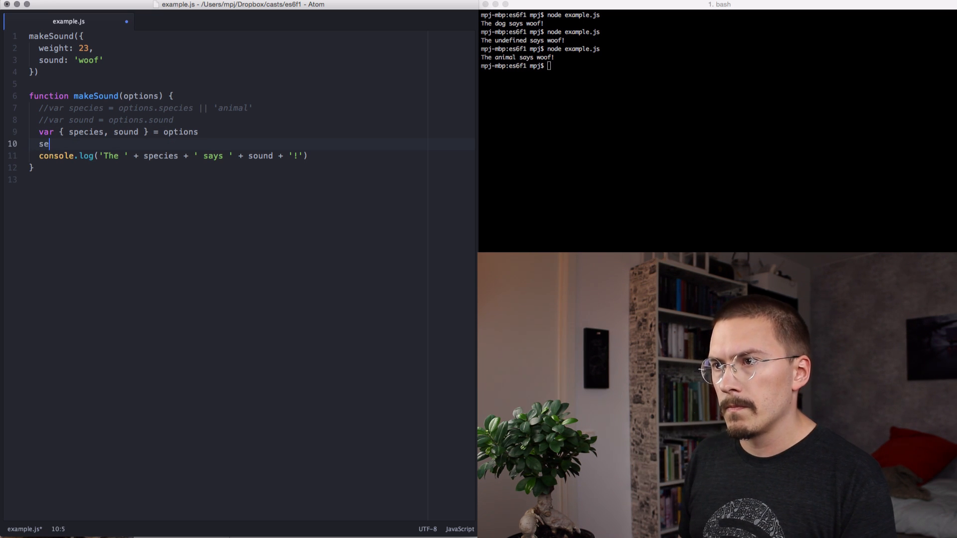
text(pecies = species)
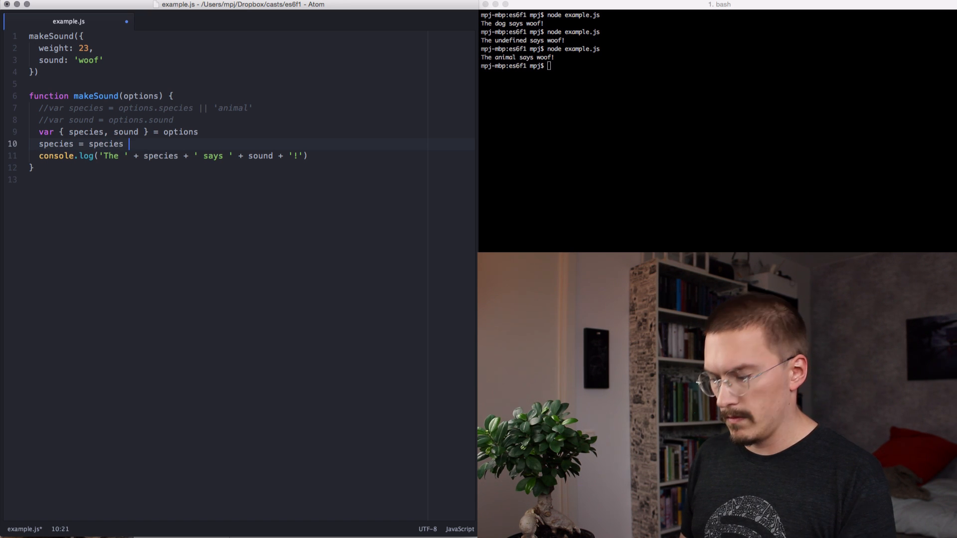
text(|| 'animal)
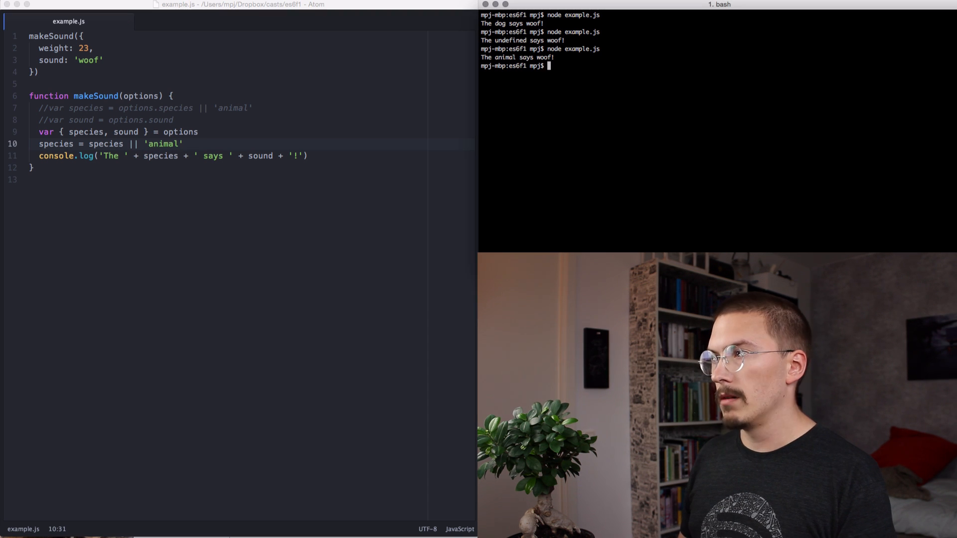
text(babel example.)
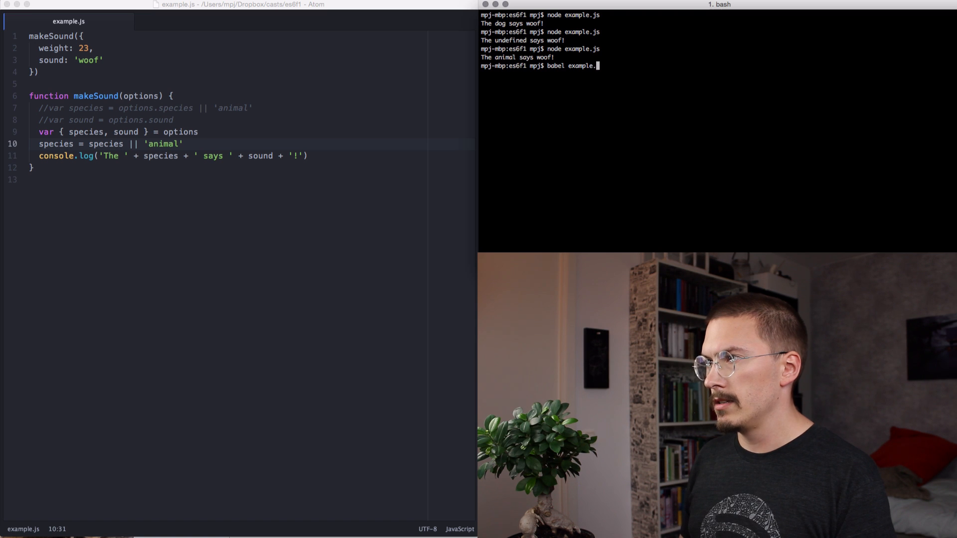
- Finish `babel example.js | node` to print "The animal says woof!", then select the var line for removal
text(|)
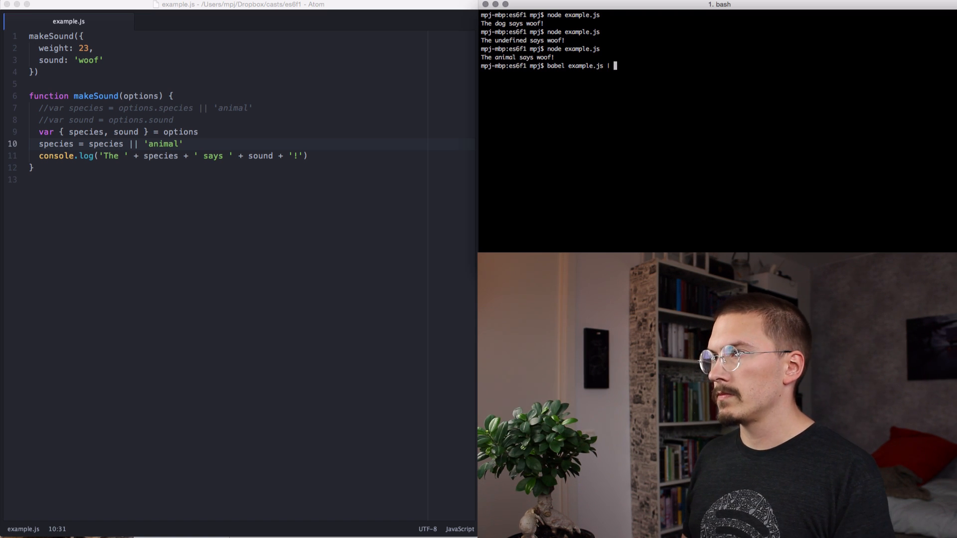
text(node)
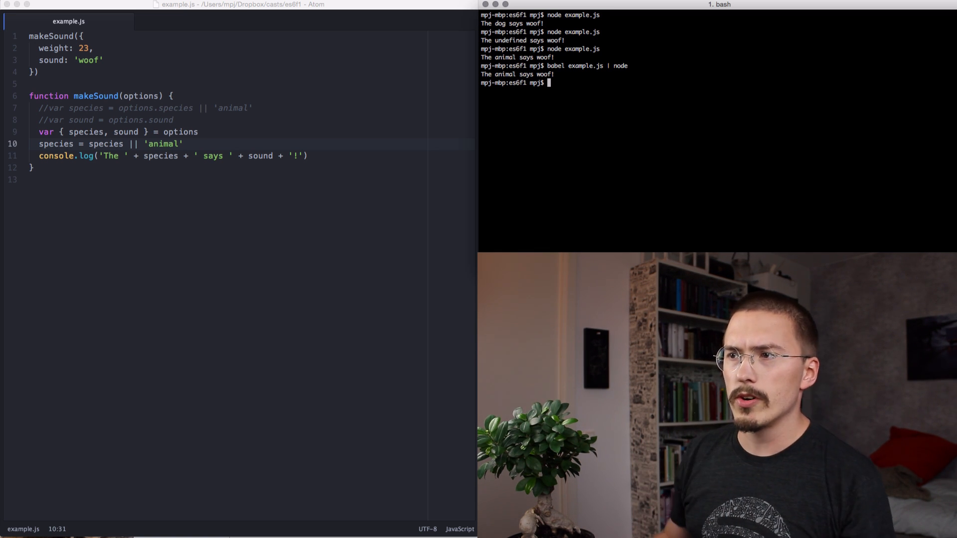
double_click(163, 144)
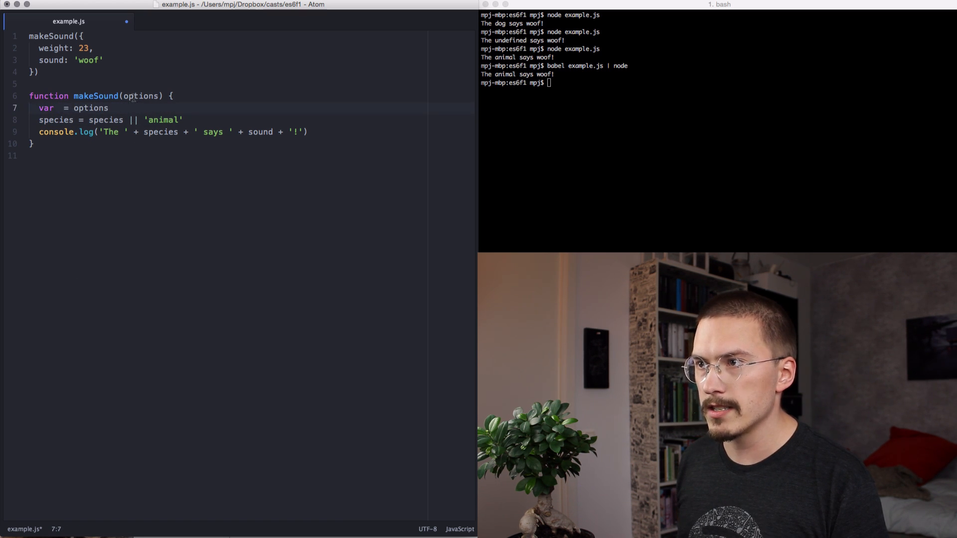
- Rewrite the makeSound parameter as `({ species = 'animal', sound })`
text({ species, sound })
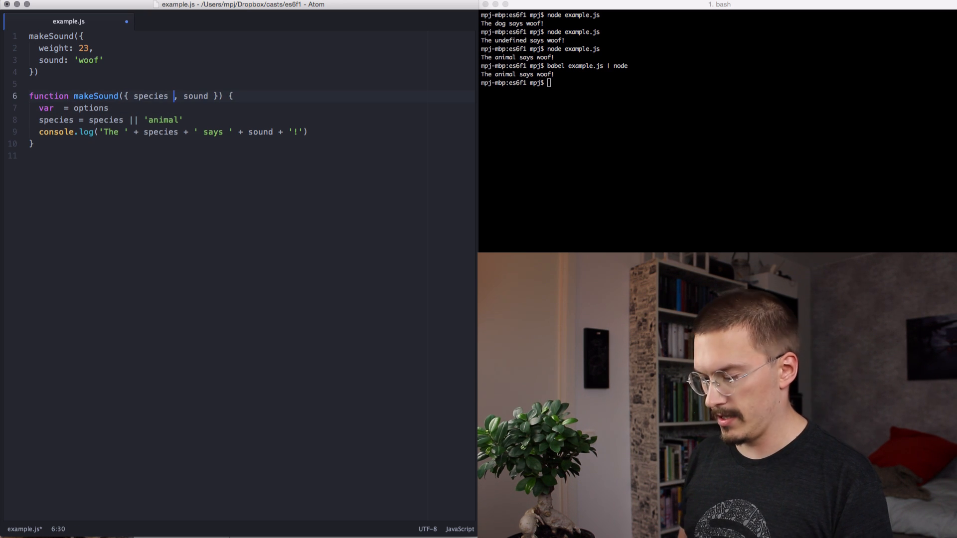
text(= '')
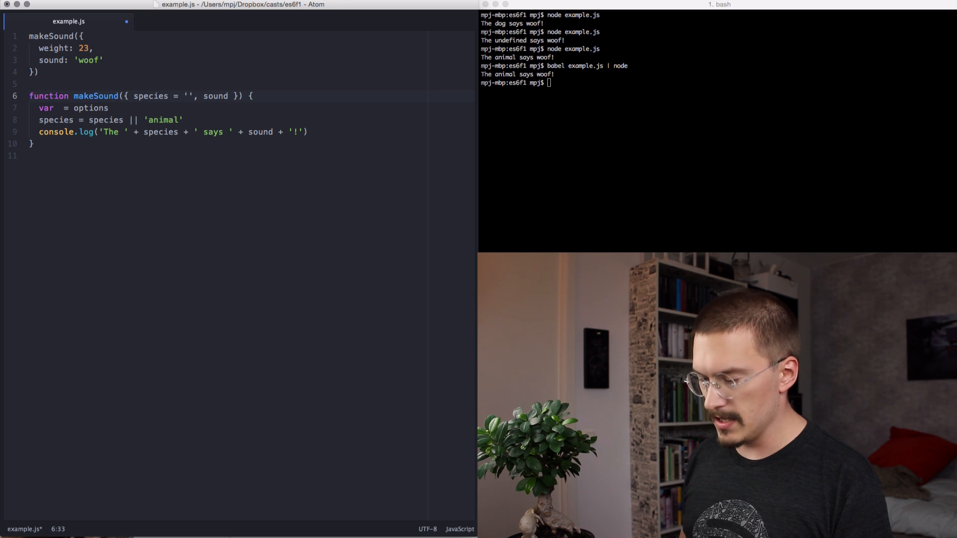
text(an)
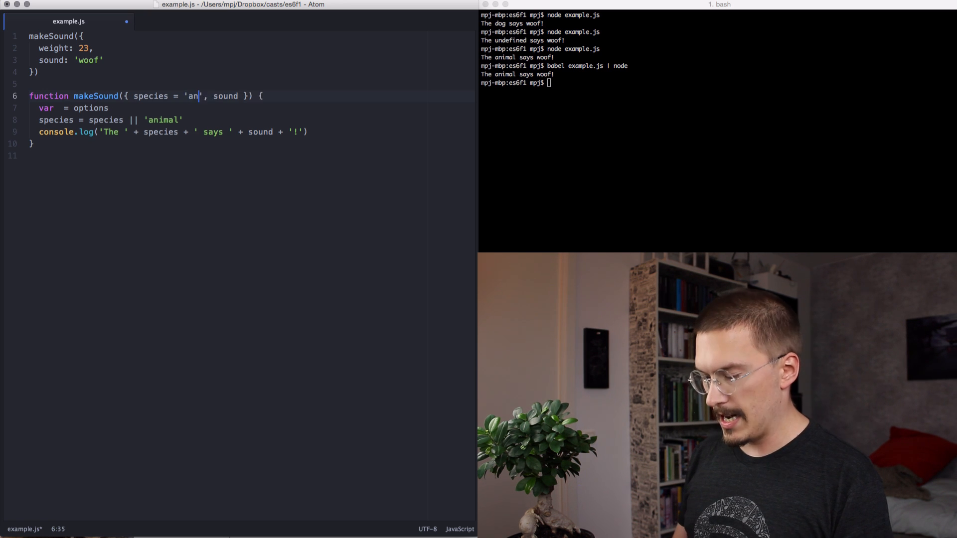
text(imal)
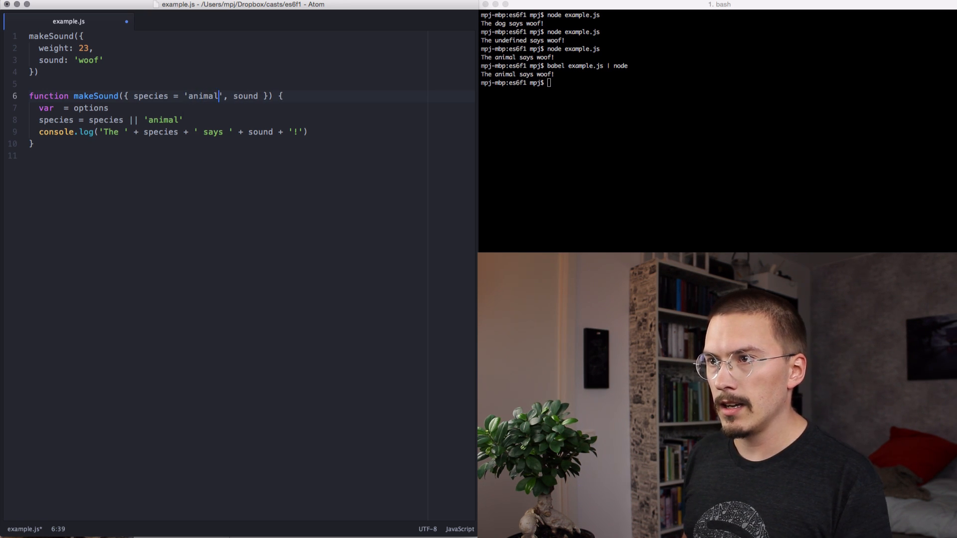